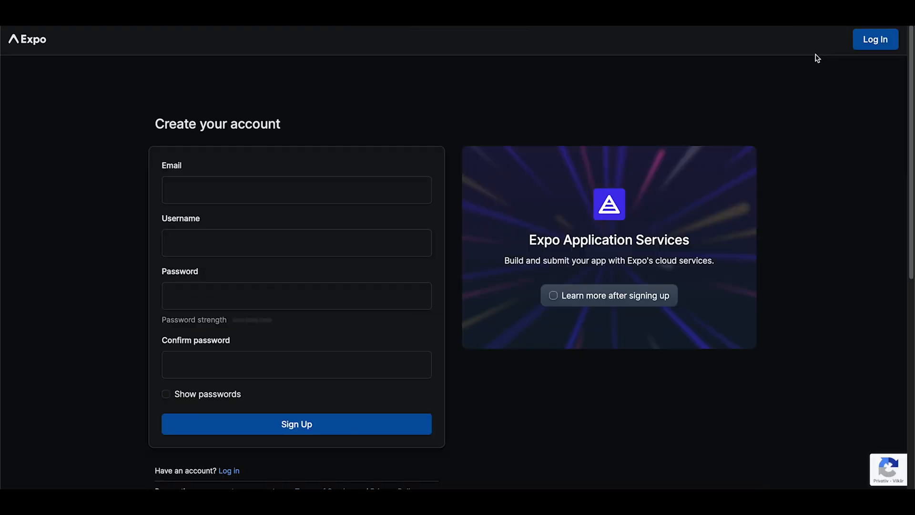
Sign up for the Expo account and create a new project with Display Name todo-app
click(296, 423)
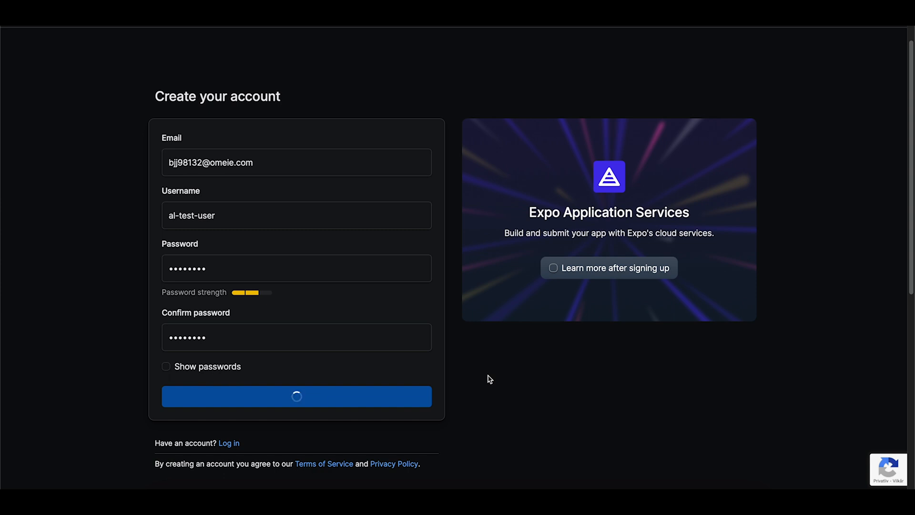
click(297, 396)
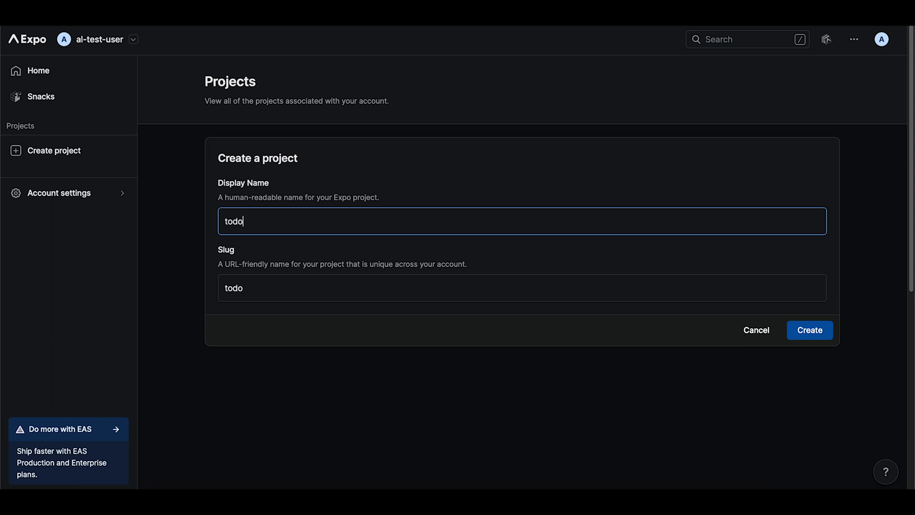
text(-app)
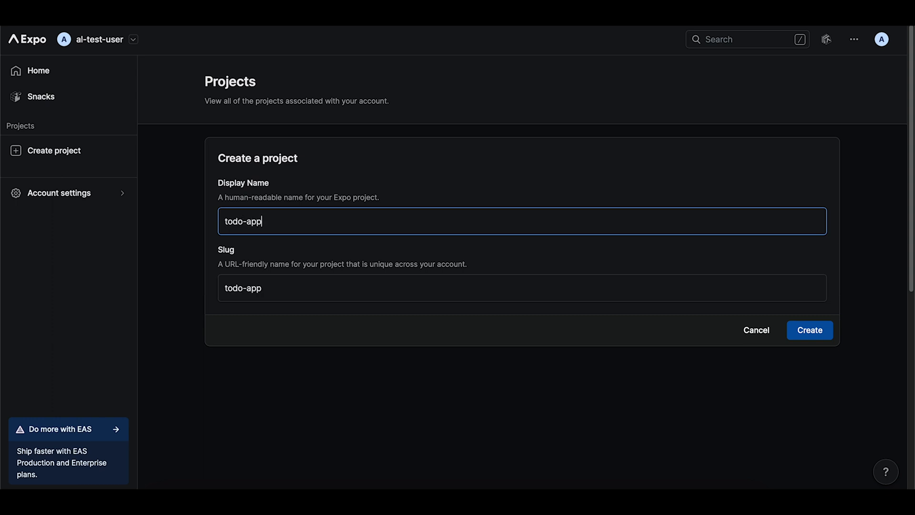
click(810, 330)
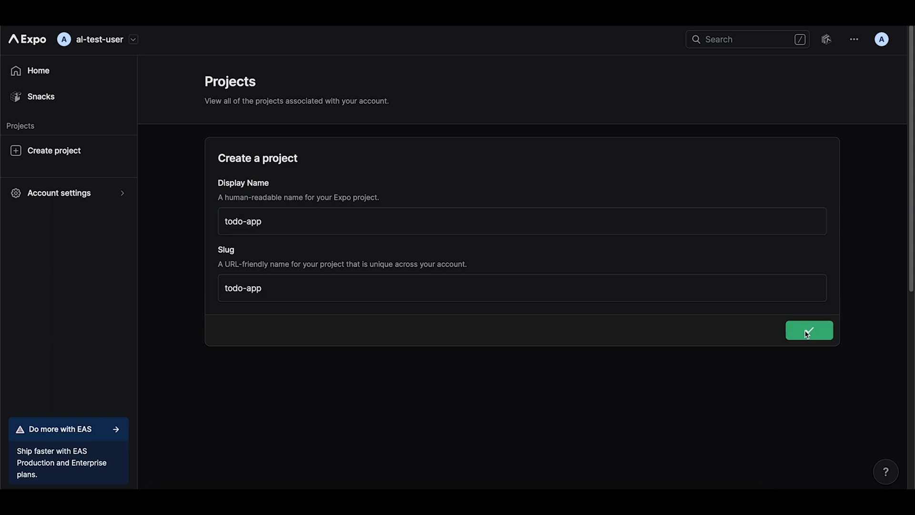
click(810, 331)
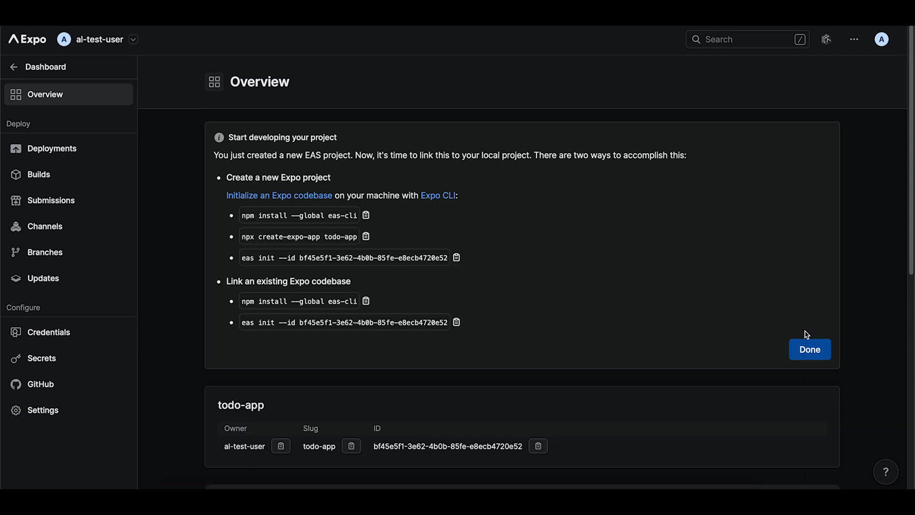
mouse_move(685, 345)
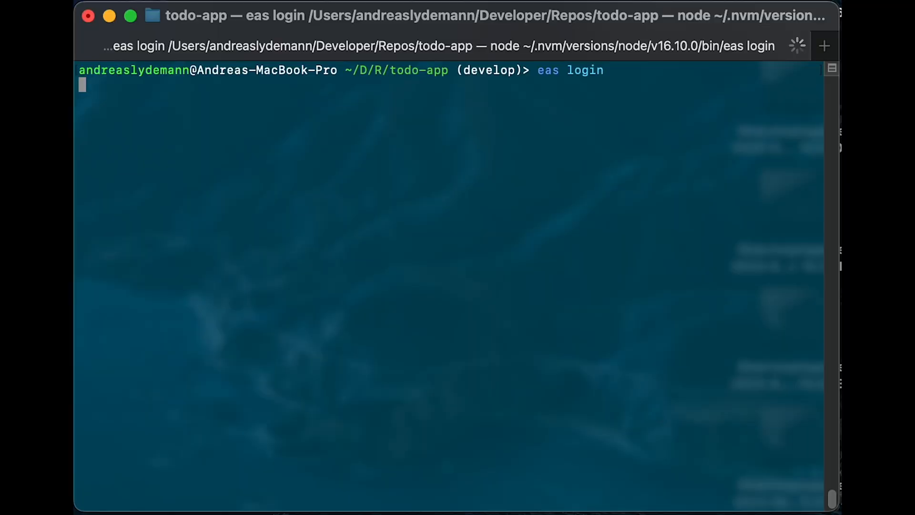
Log in to EAS as andreaslydemann, run create-expo-app todo-app, and copy the eas init command
text(ail or username › a)
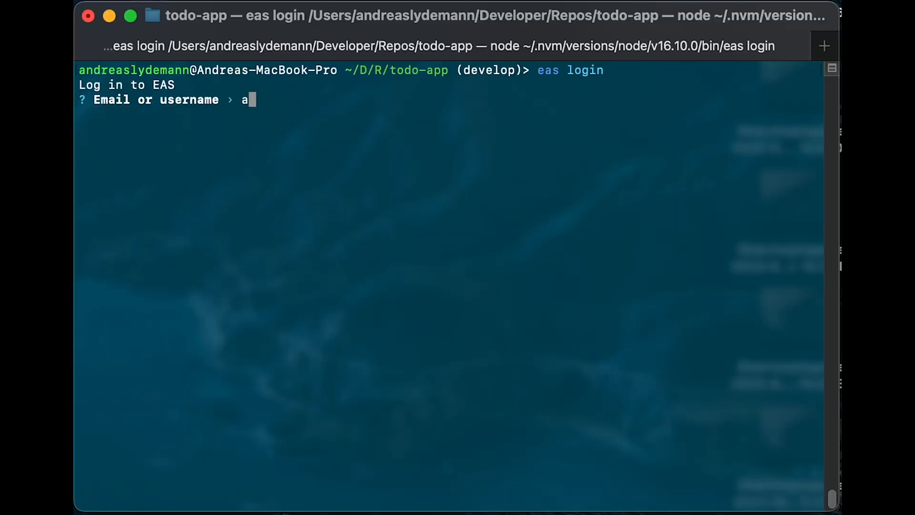
text(ndreaslydemann)
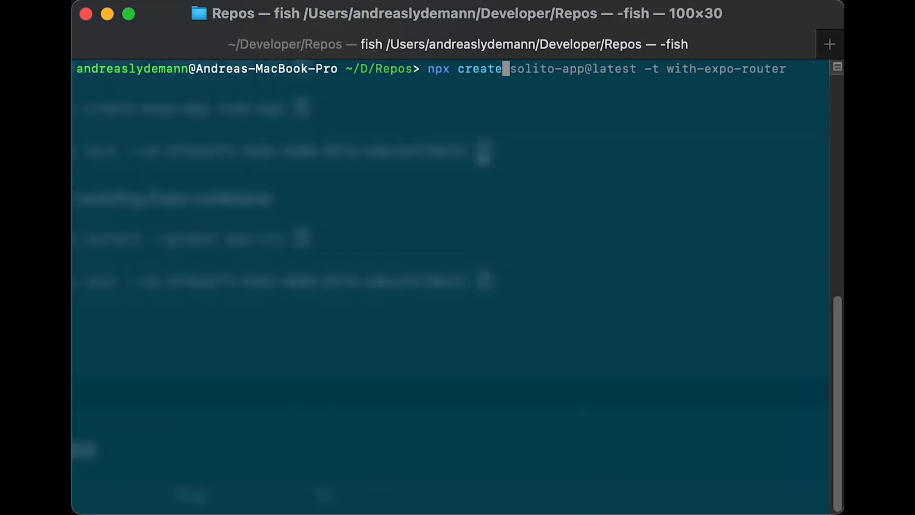
key(Enter)
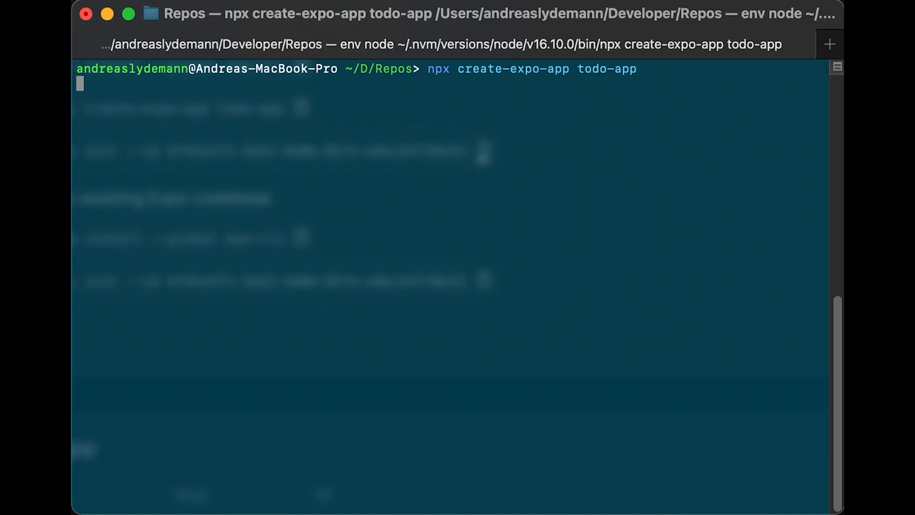
text(y)
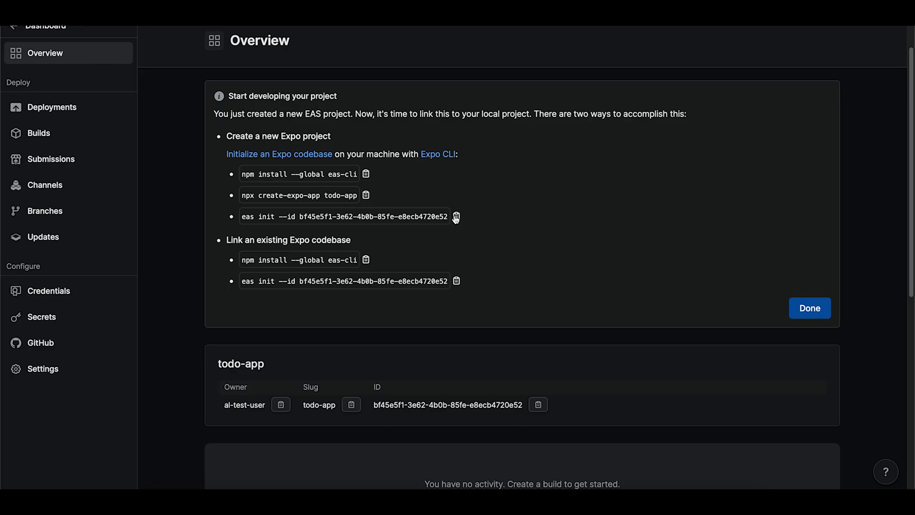
click(456, 216)
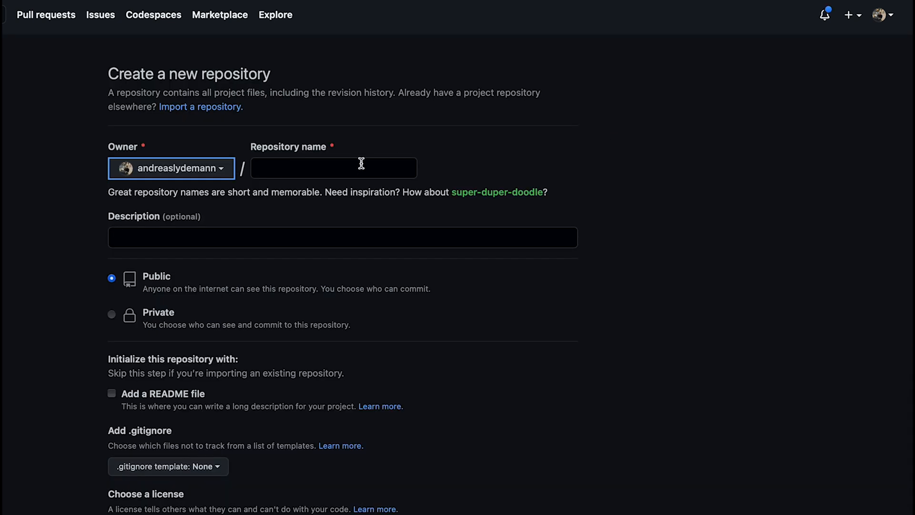
Create the todo-app GitHub repo, add it as git remote origin, and push main upstream
text(todo-ap)
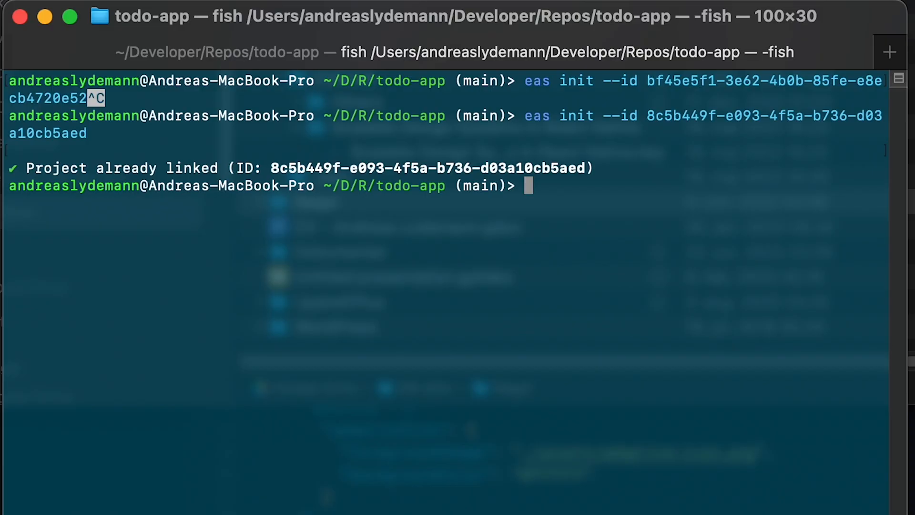
text(git remote add origin git@github.com:andreaslydemann/todo-app.git)
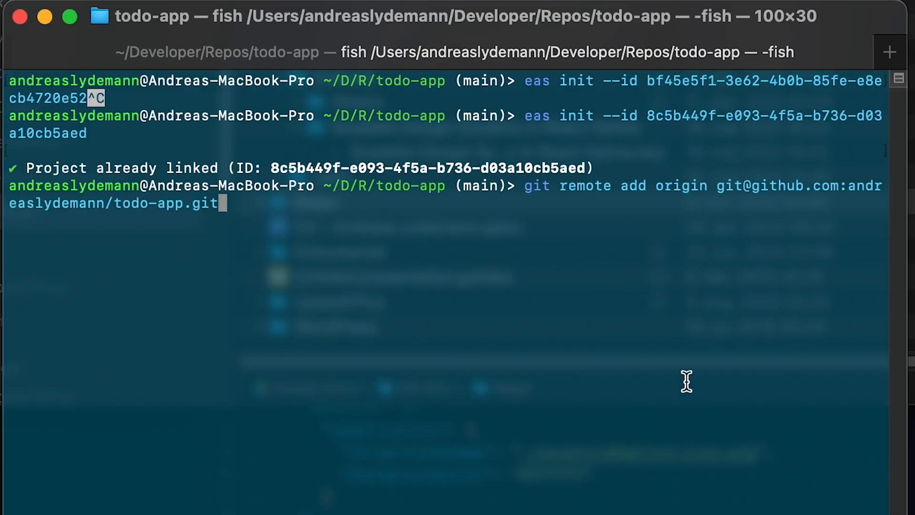
text(git push -u origin main)
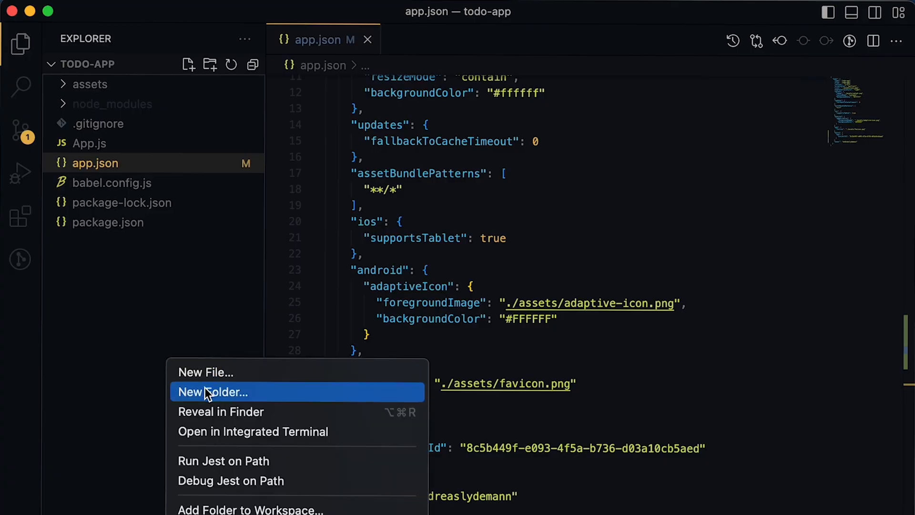
Add a .github/workflows folder to the todo-app project
click(213, 392)
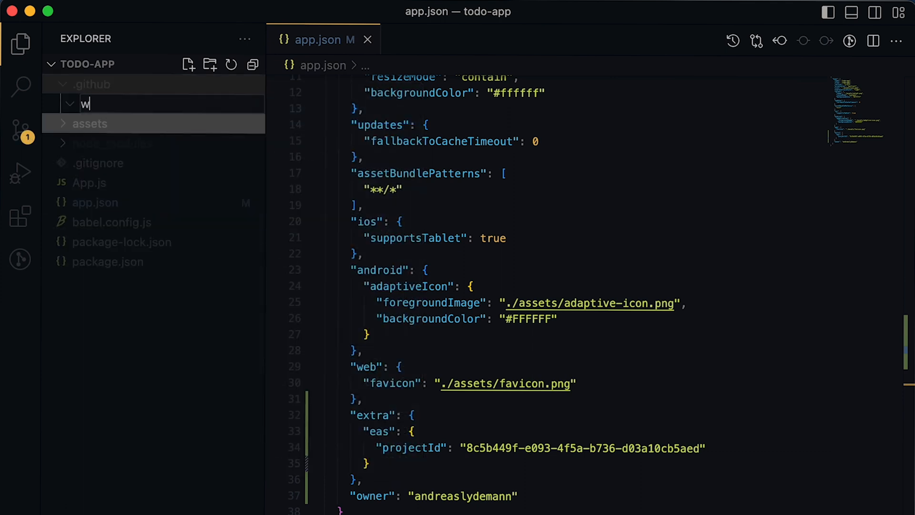
text(orkflows)
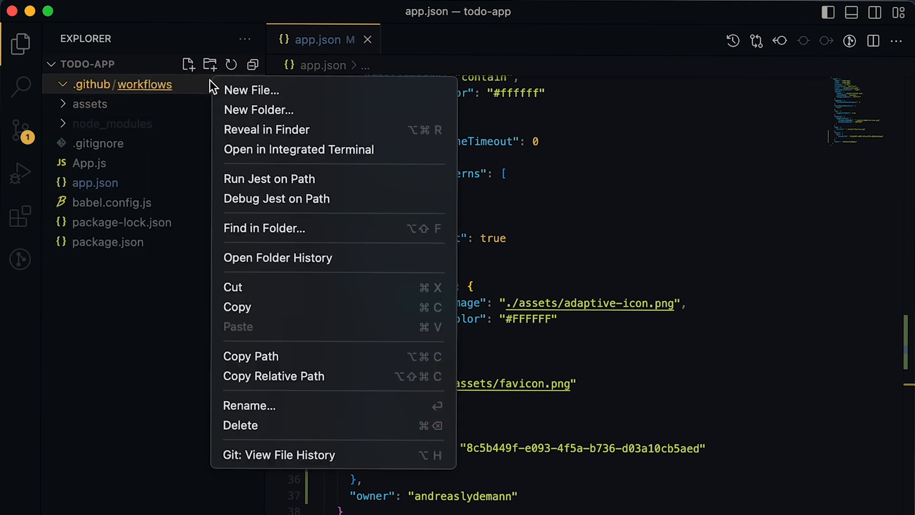
Create a new workflow file named publish_pull_request inside the workflows folder
click(252, 89)
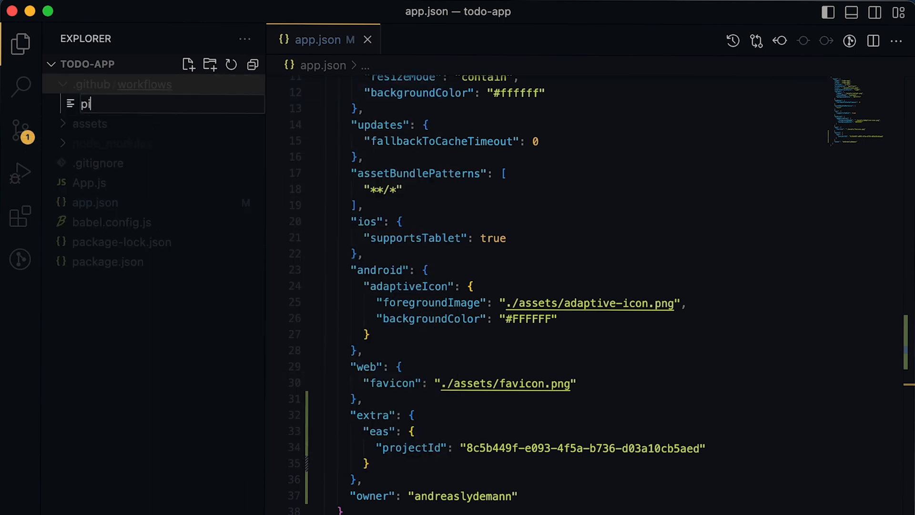
text(ublish_)
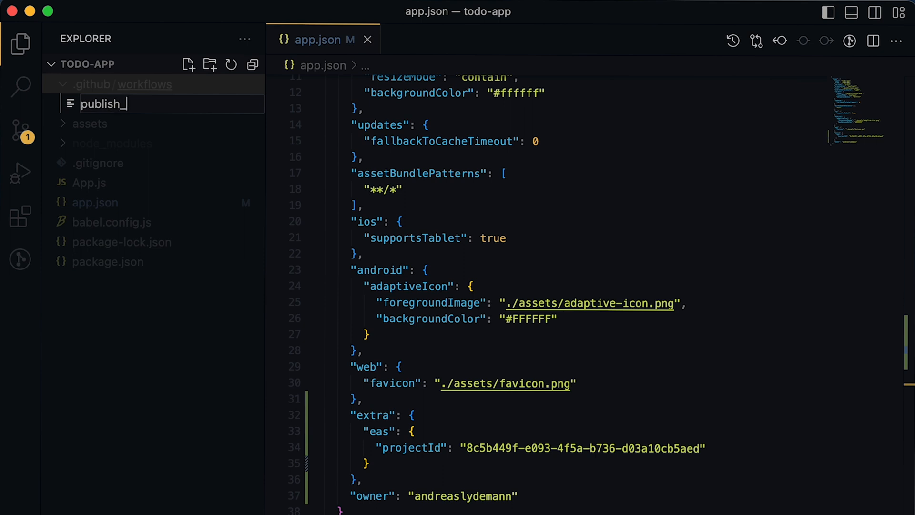
text(pull)
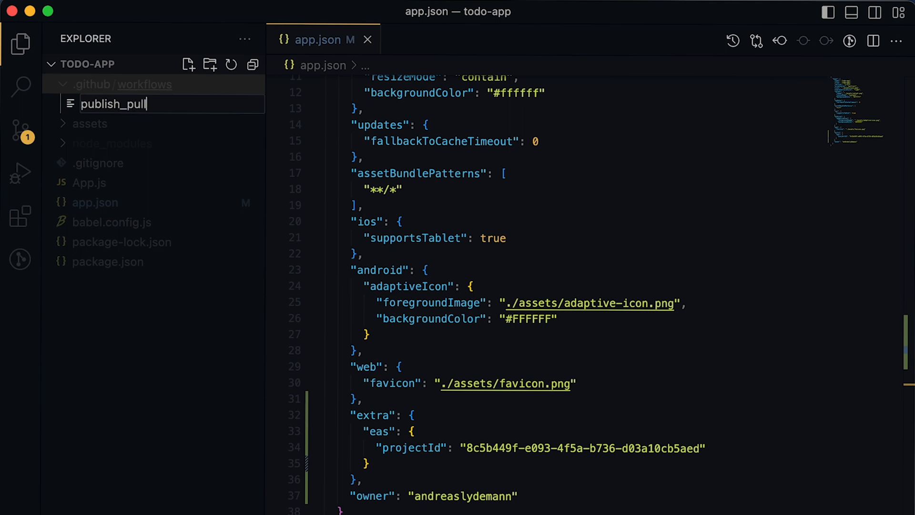
text(_request)
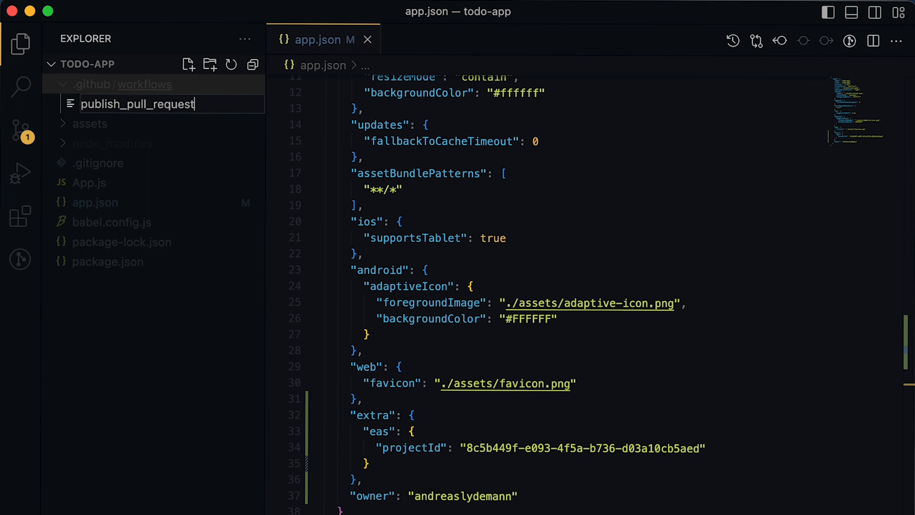
key(Enter)
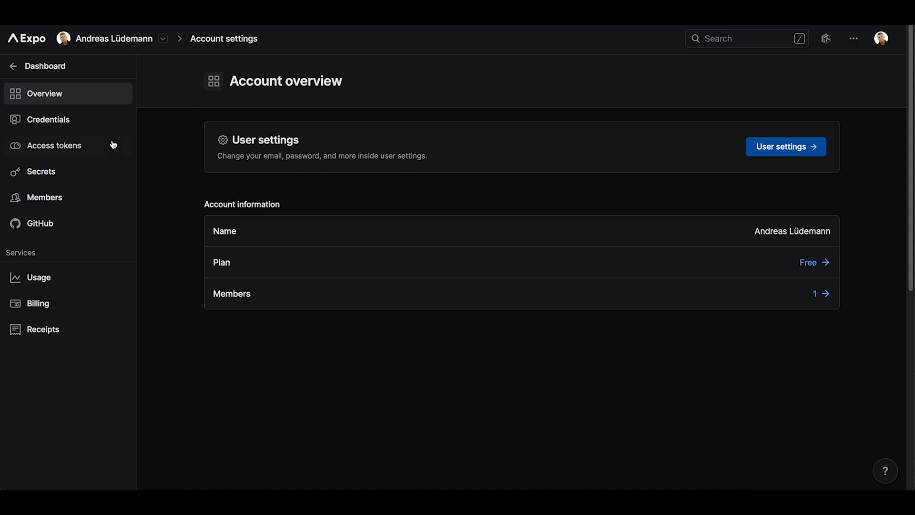
Create an Expo access token named EXPO_TOKEN and start a repository secret with that name
click(53, 145)
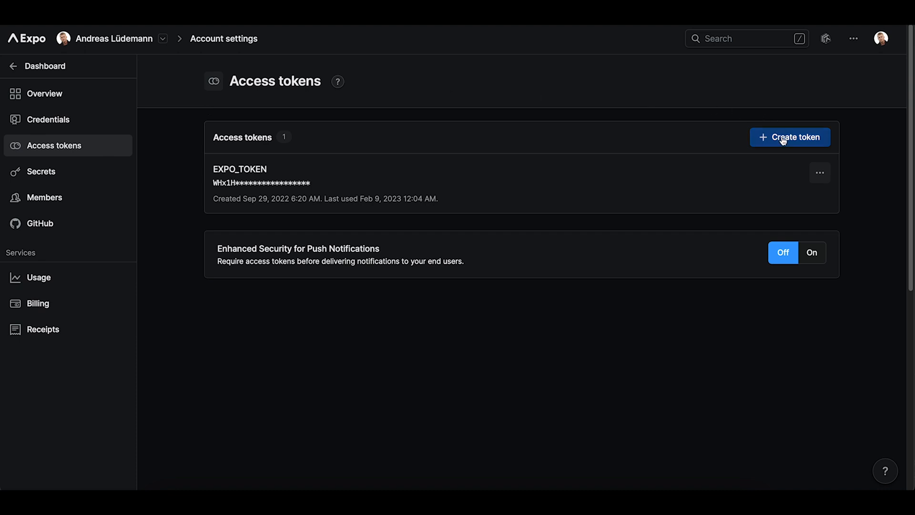
click(790, 136)
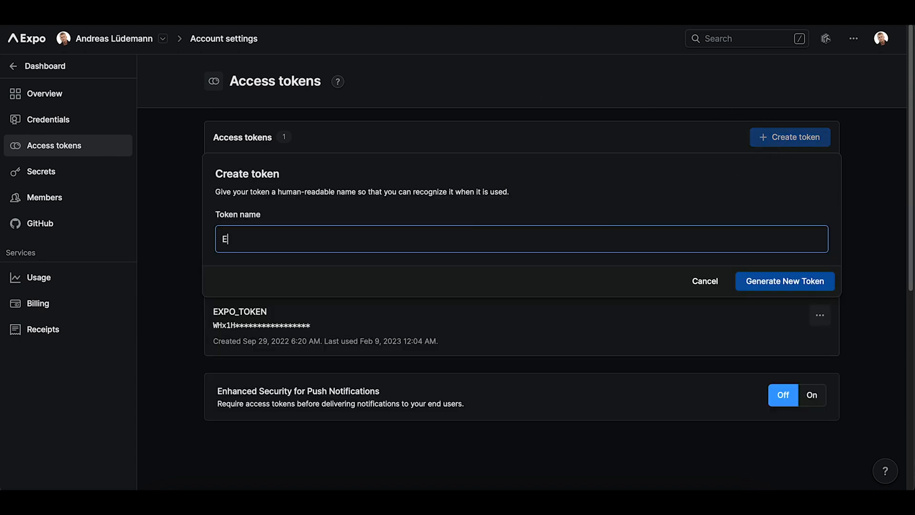
text(XPO_T)
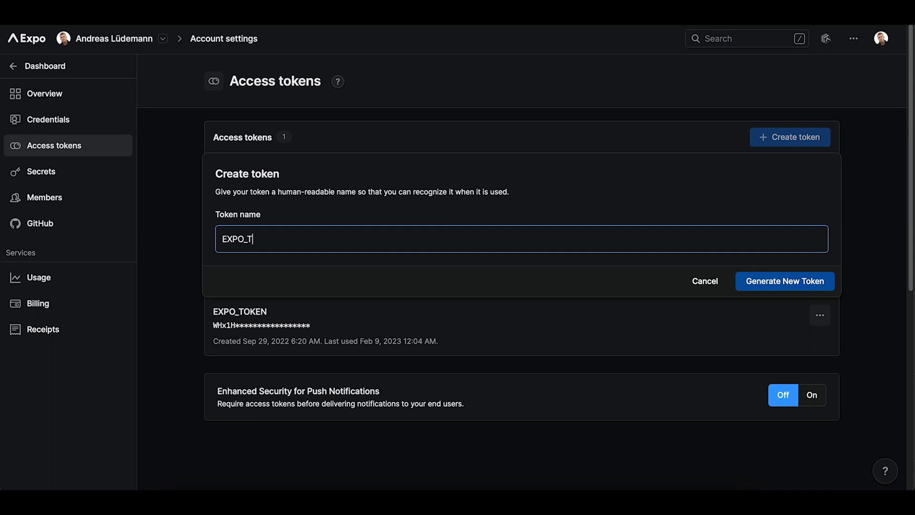
text(OKEN)
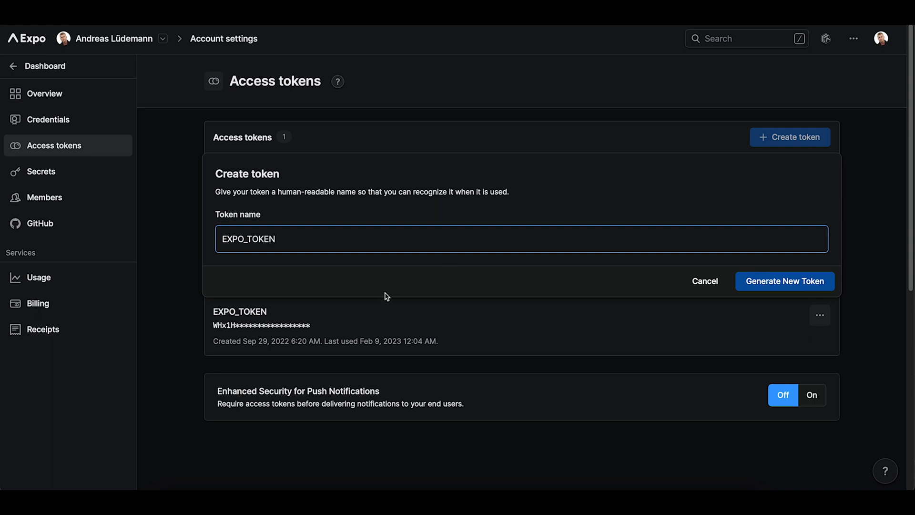
mouse_move(795, 288)
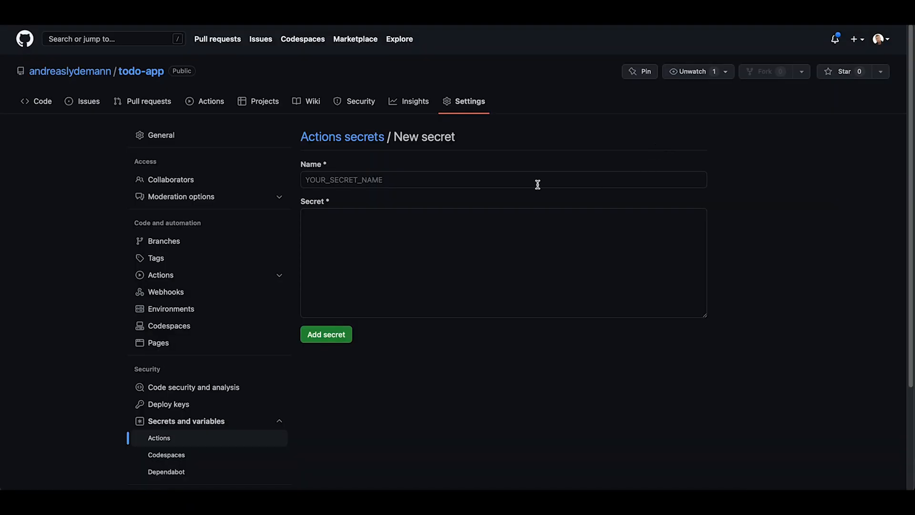
text(EXPO_TO)
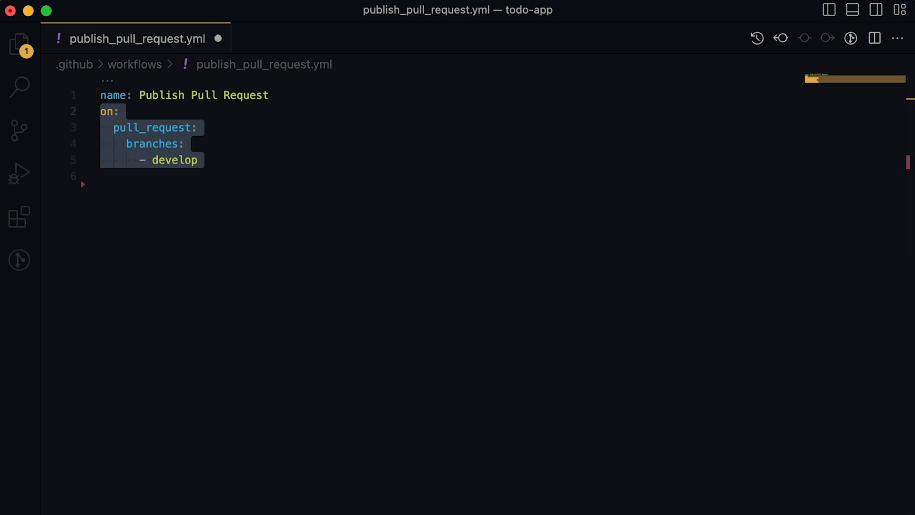
Write the publish job with permissions and an Expo setup step using token ${{ secrets.EXPO_TOKEN }}
text(jobs:)
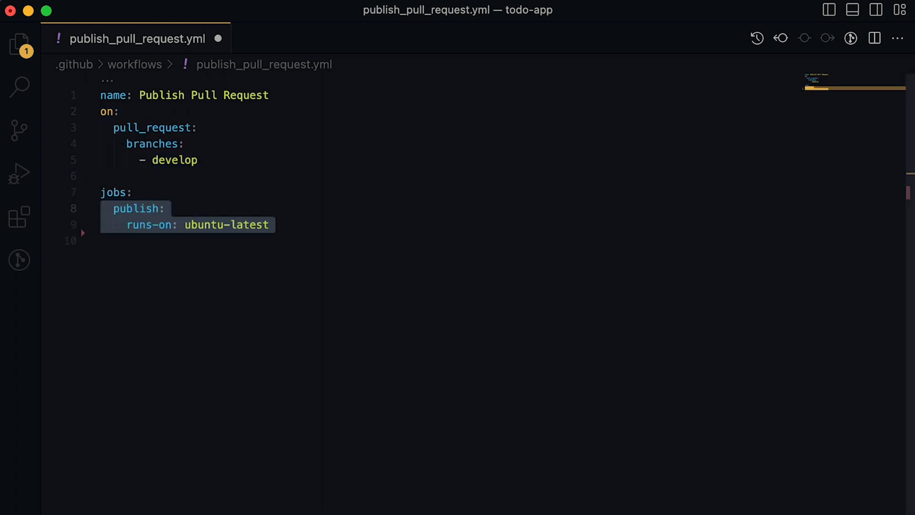
text(permissions:)
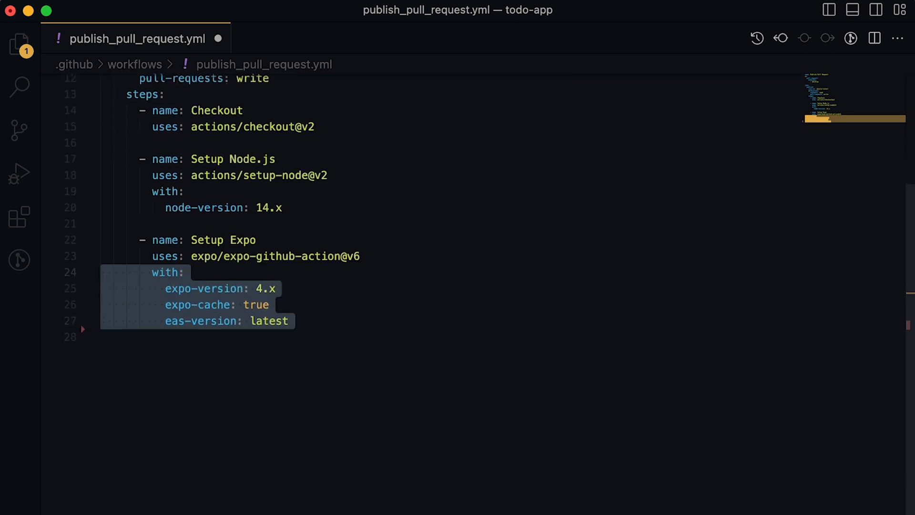
text(token: ${{ secrets.EXPO_TOKEN }})
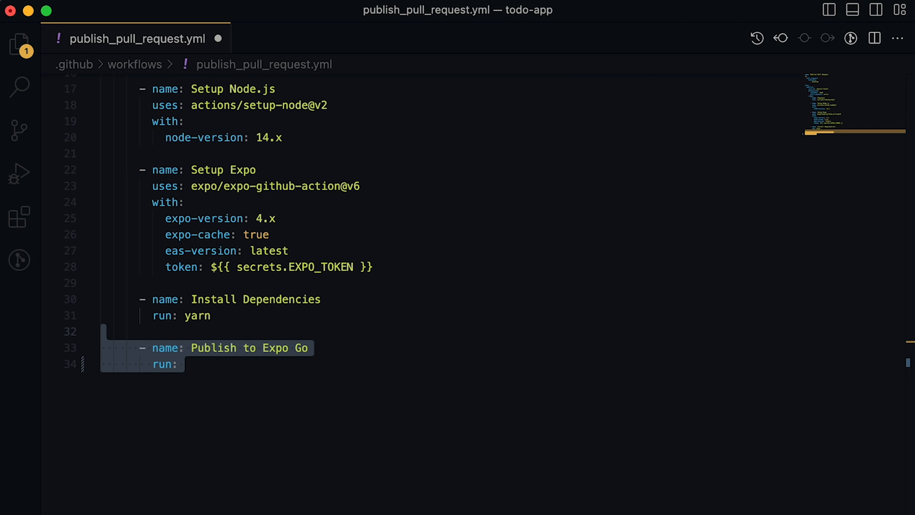
Add a Publish to Expo Go step running NODE_ENV=dev expo publish --non-interactive --release-channel pr-${{ github.event.number }}
text(NODE_ENV=dev)
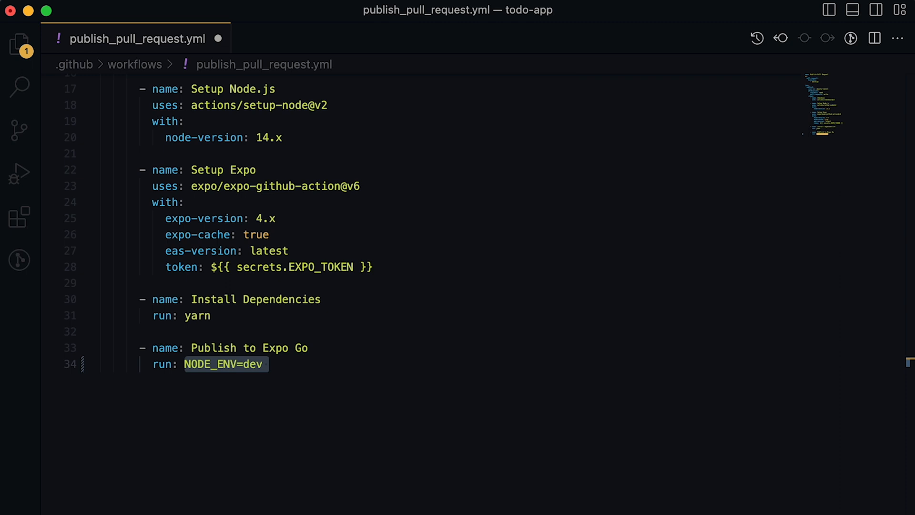
text(expo publish)
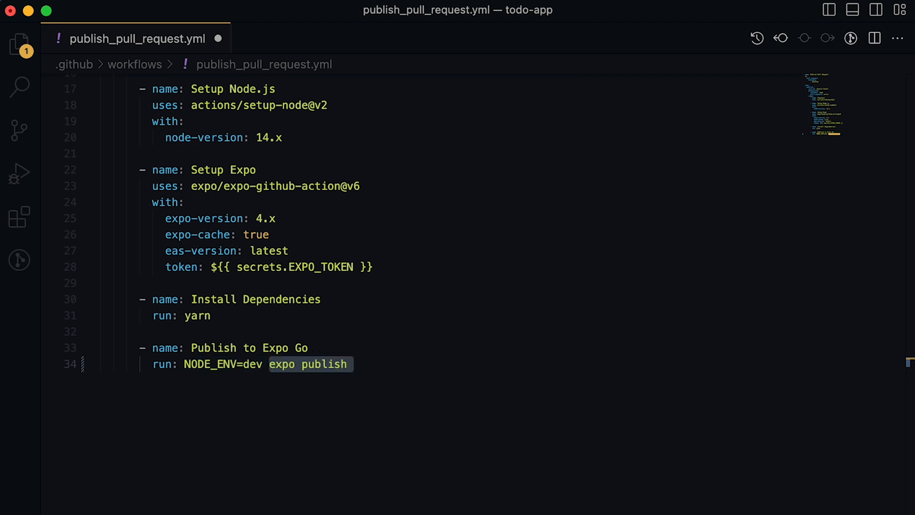
text(--non-interactive)
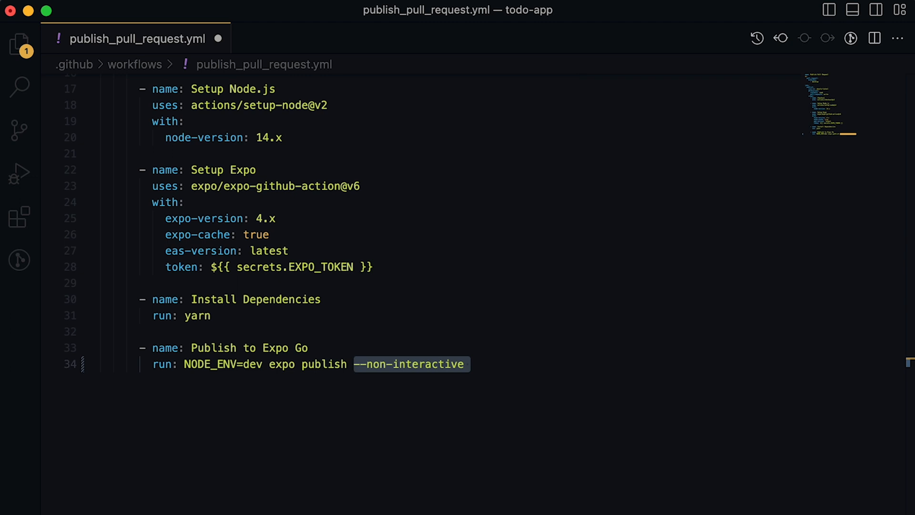
text(--release-channel pr-${{ github.event.number }})
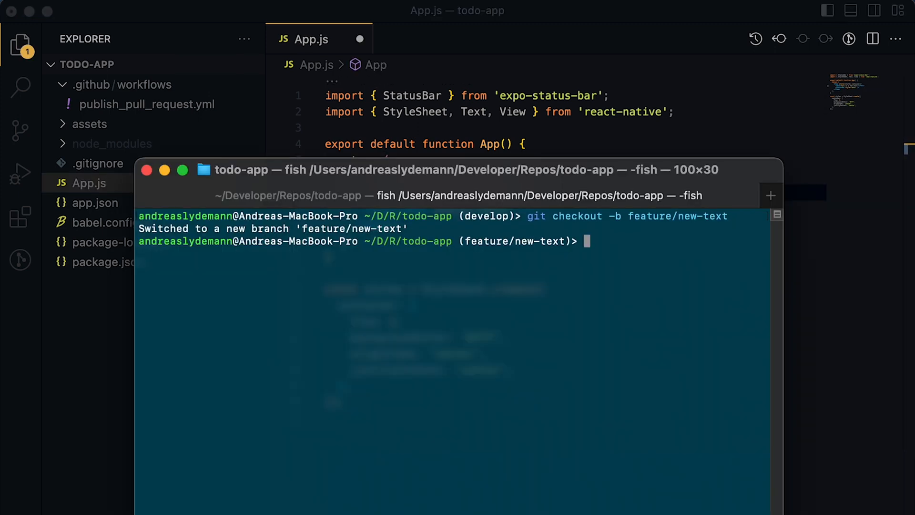
Stage all changes with git add -A and commit them with the "new text" message
text(git add -A)
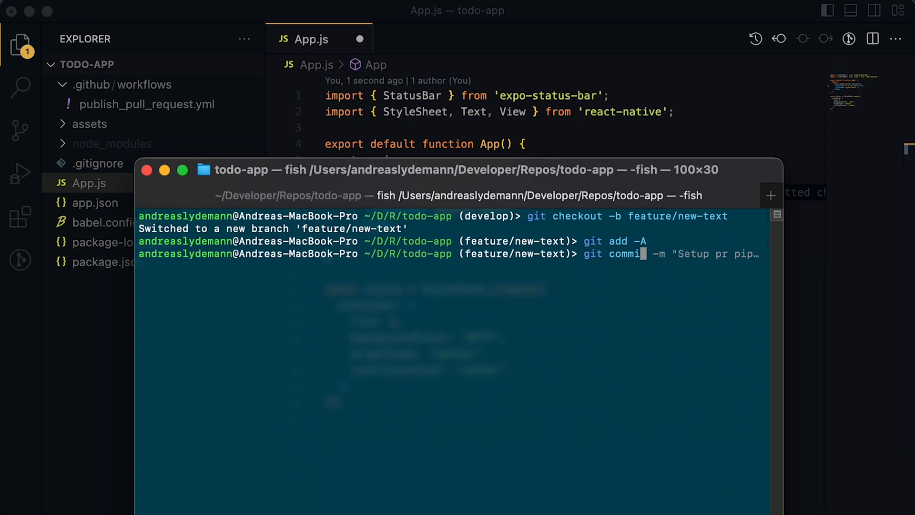
text("new text")
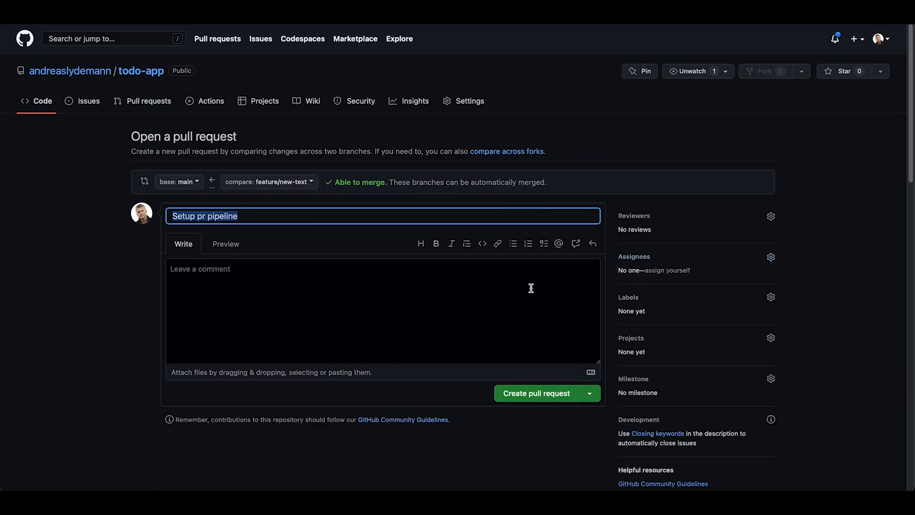
Create the 'Add new text' pull request and change its base branch
text(Add new)
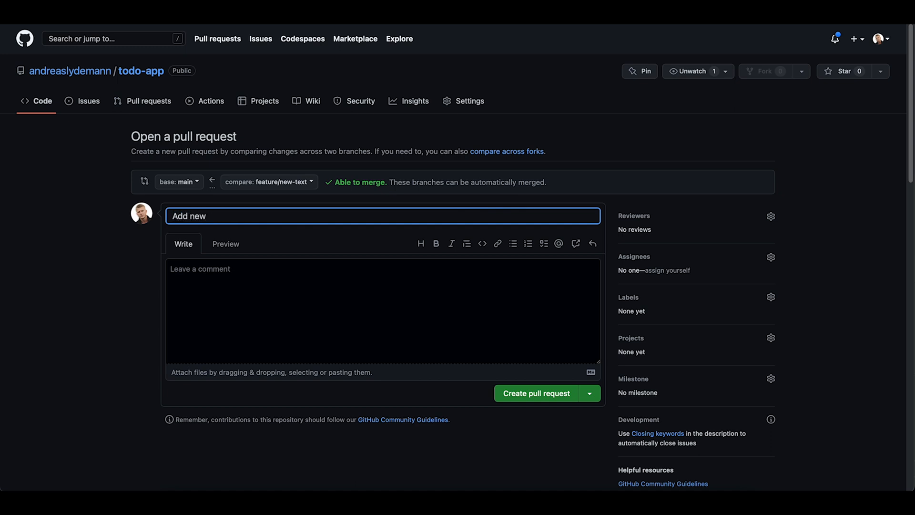
text(text)
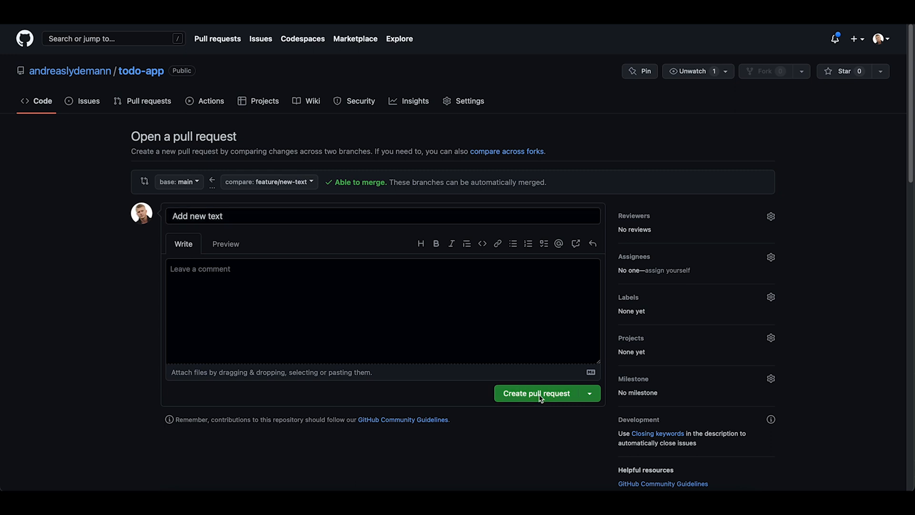
click(536, 392)
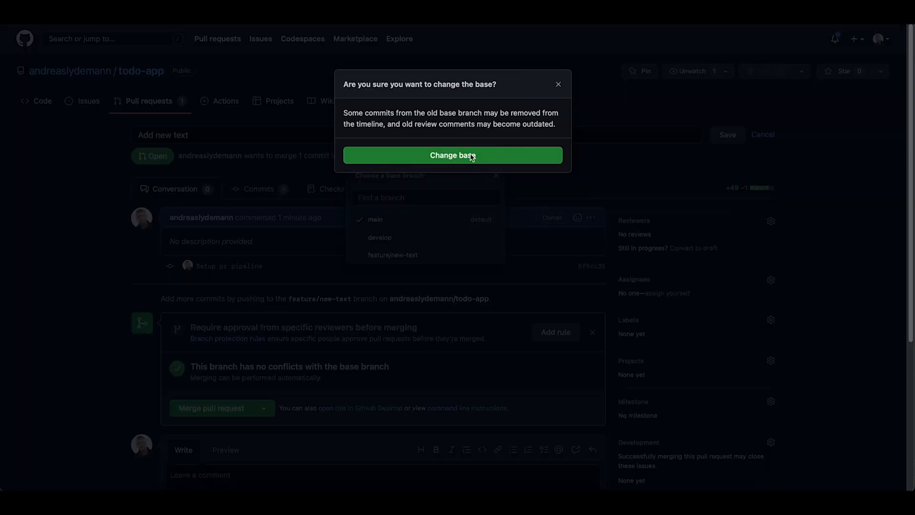
click(452, 155)
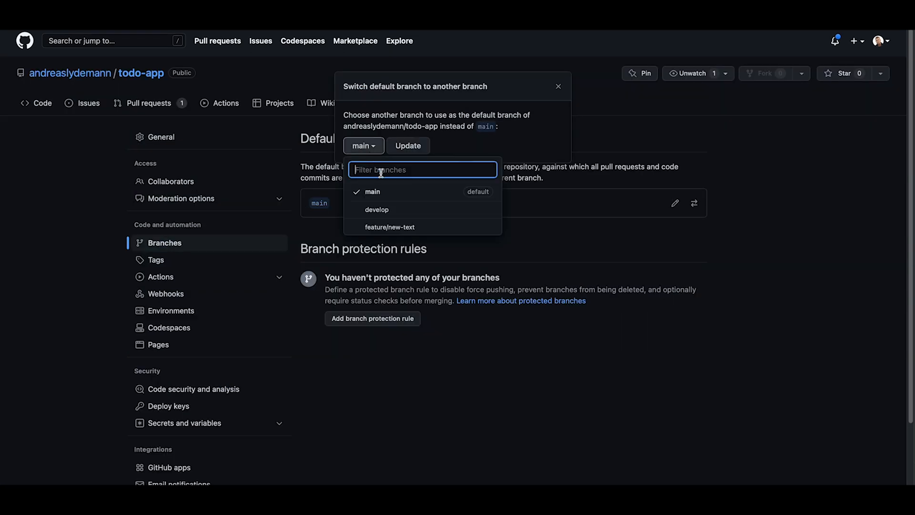
Set develop as the repository's default branch
click(407, 145)
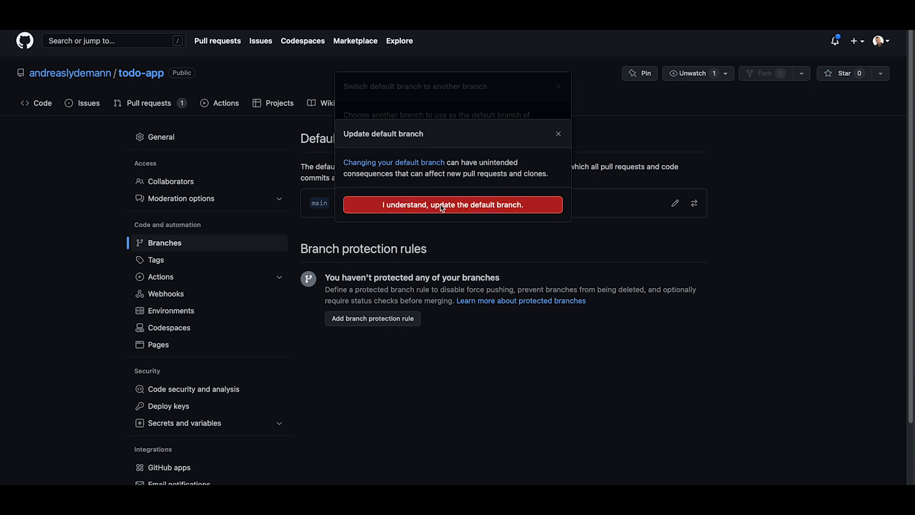
click(453, 205)
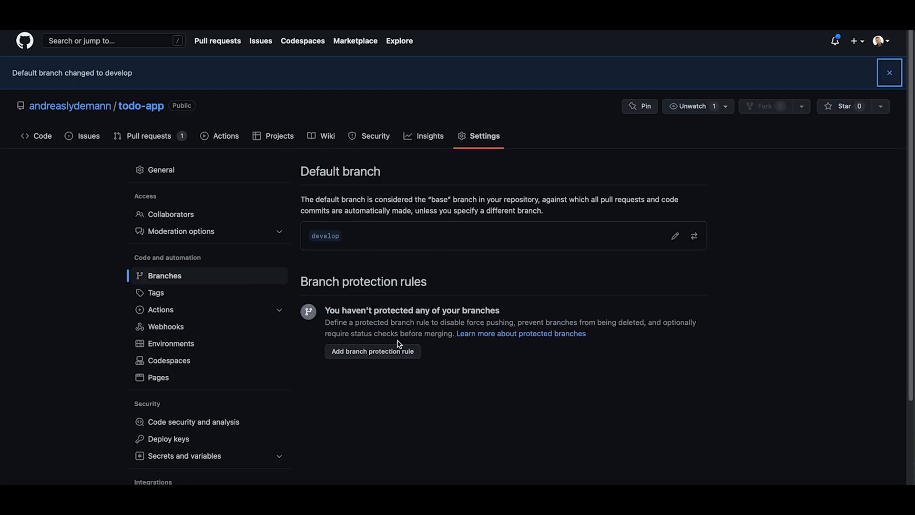
Protect develop with a rule requiring pull requests and passing status checks before merging
click(373, 351)
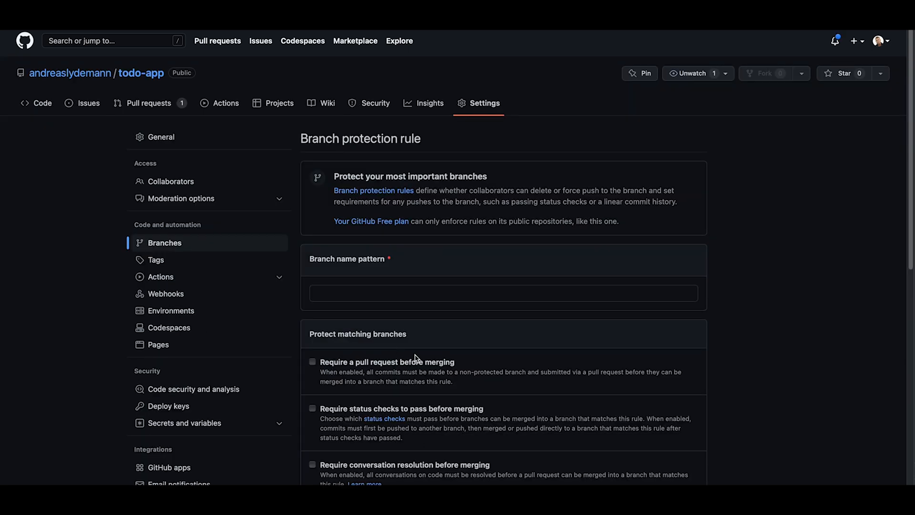
text(develop)
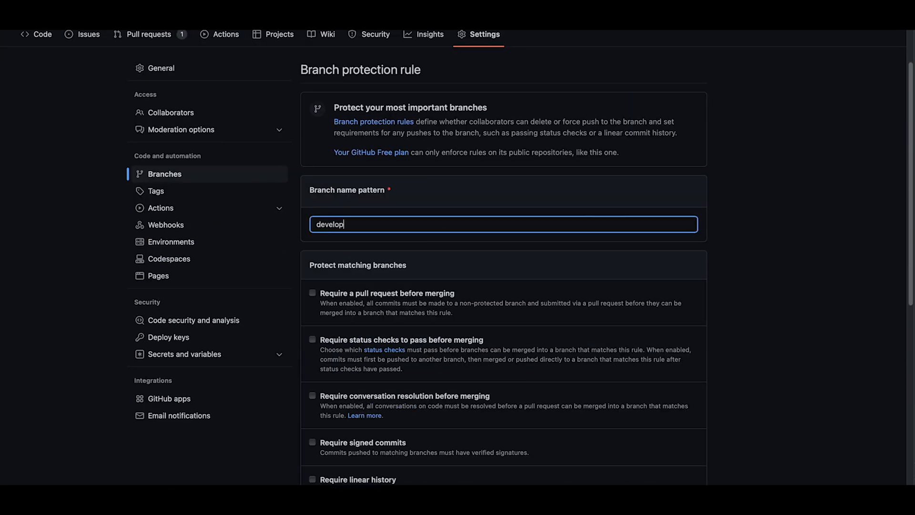
click(313, 293)
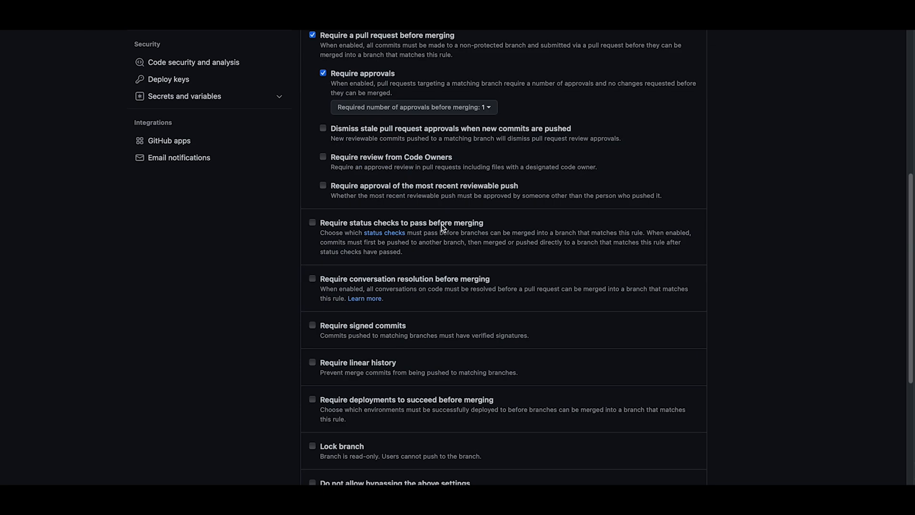
click(313, 222)
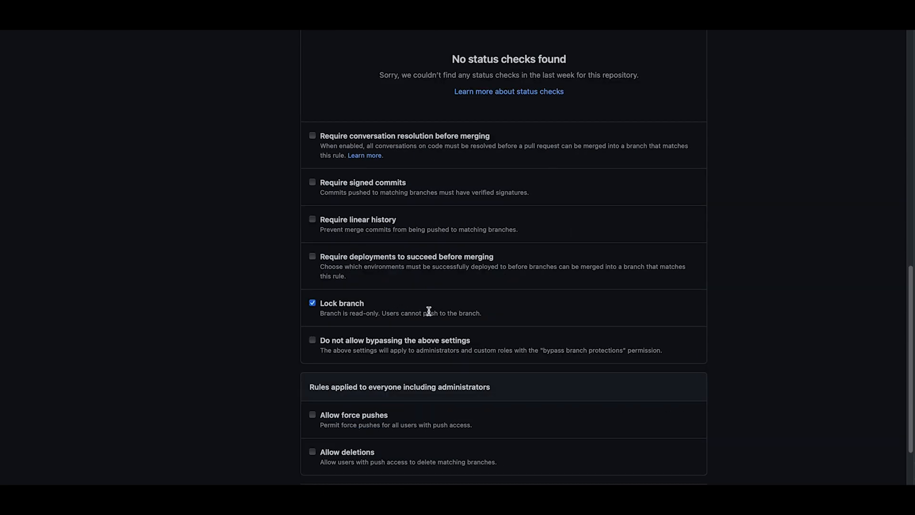
scroll(down, 3)
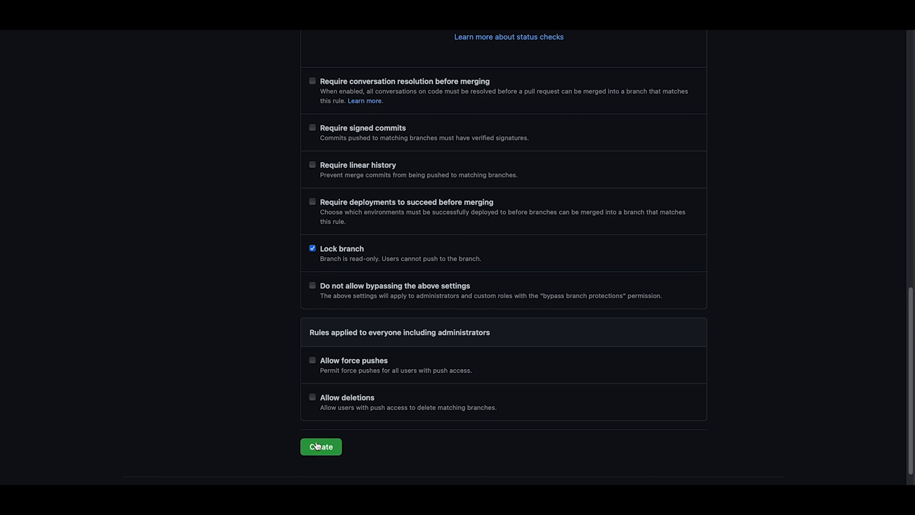
click(321, 446)
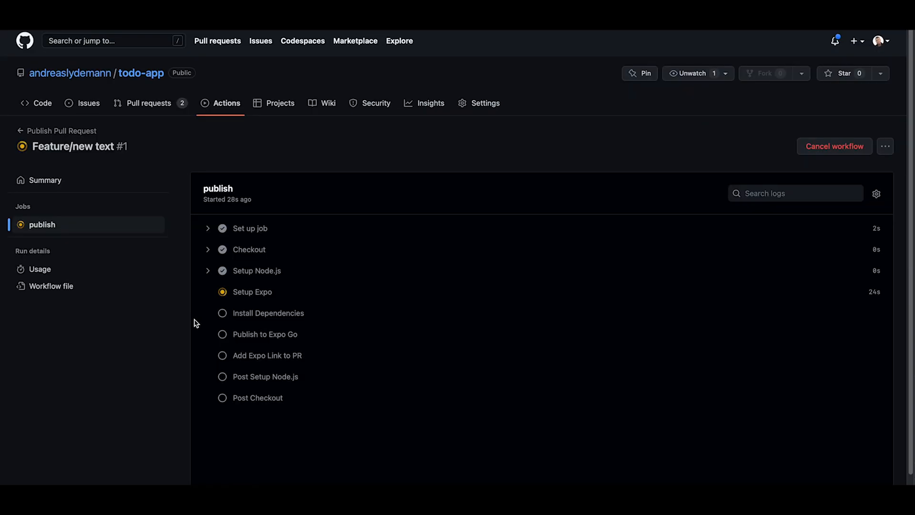
Follow the github-actions bot's Expo Go comment to the published pr-3 build on Expo
click(253, 291)
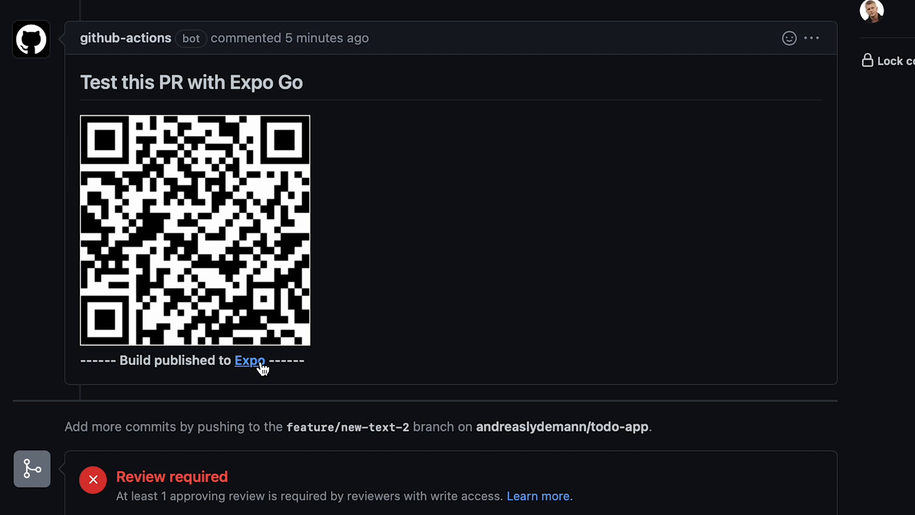
click(250, 360)
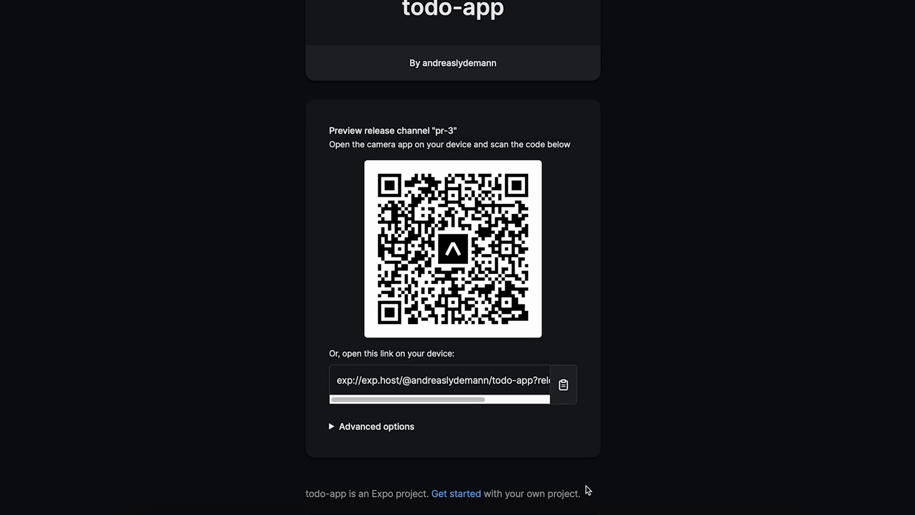
scroll(down, 3)
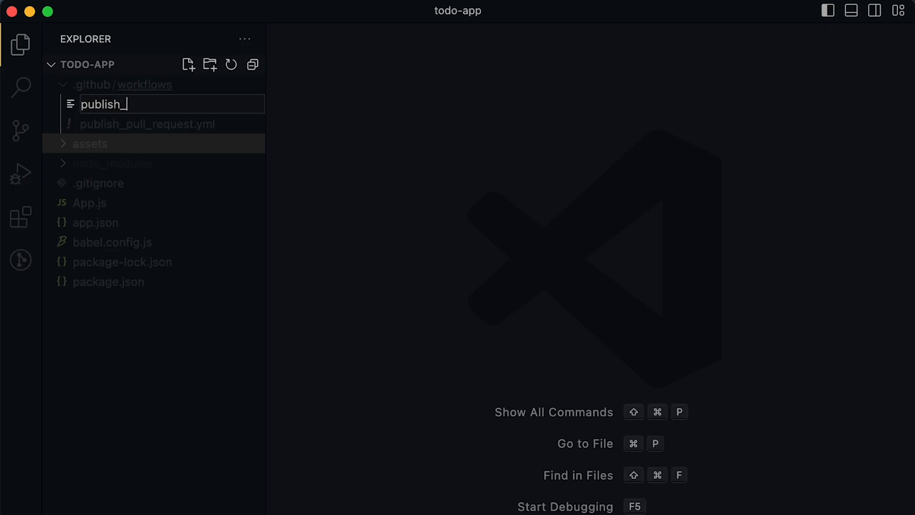
Create publish_test_build.yml with name Publish Test Build, on push to develop, and a jobs: key
text(test_)
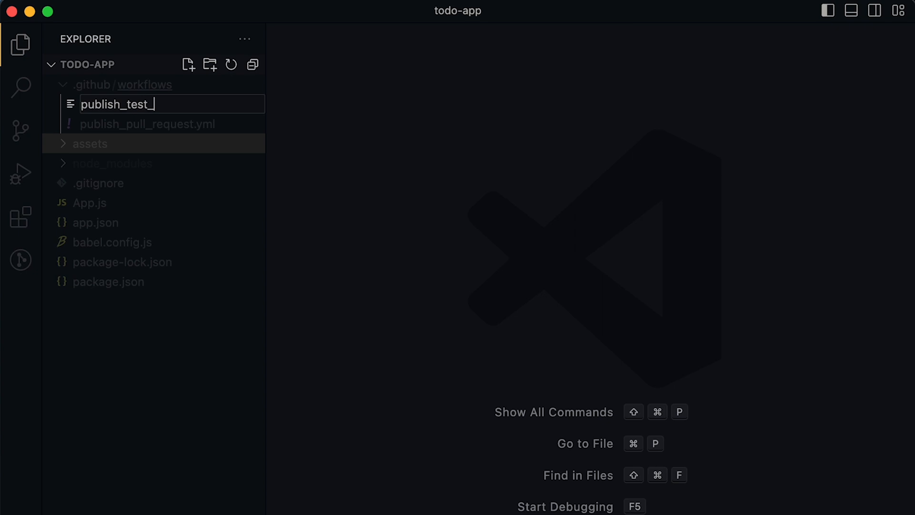
text(build.yml)
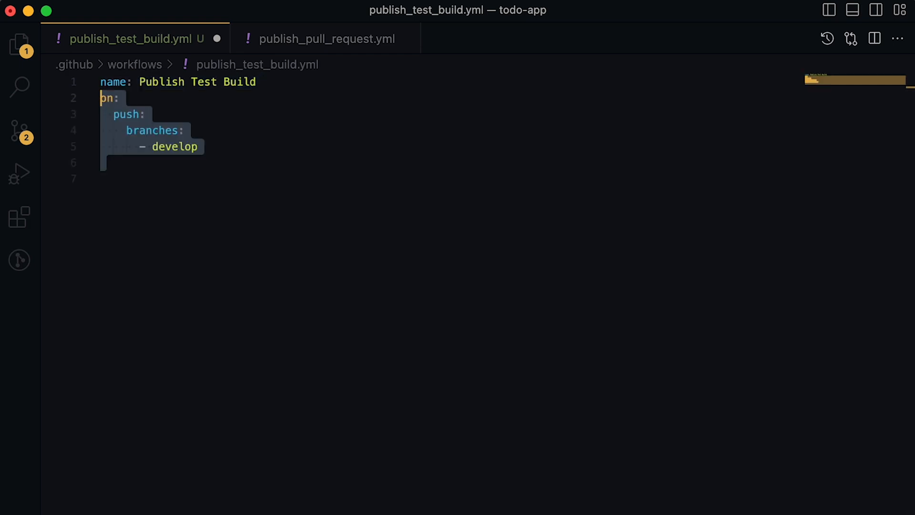
text(jobs:)
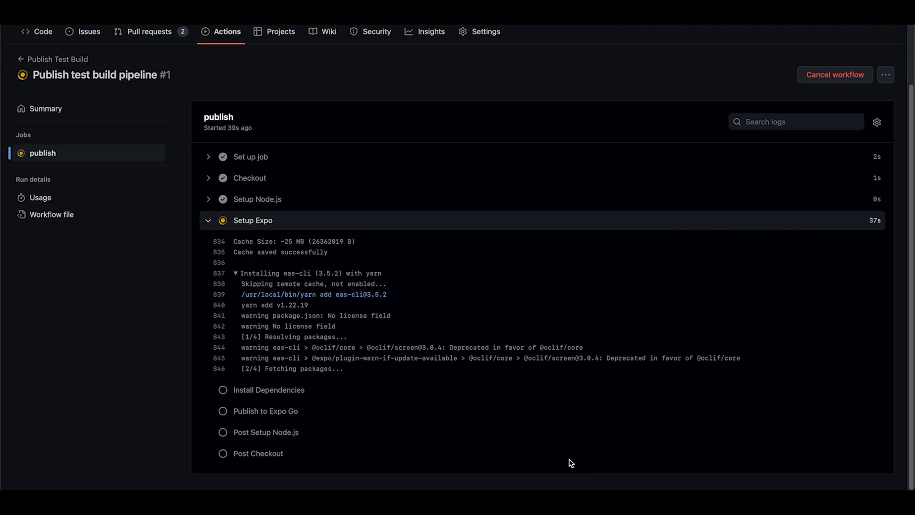
Scroll through the Setup Expo logs of the first Publish test build run
scroll(down, 3)
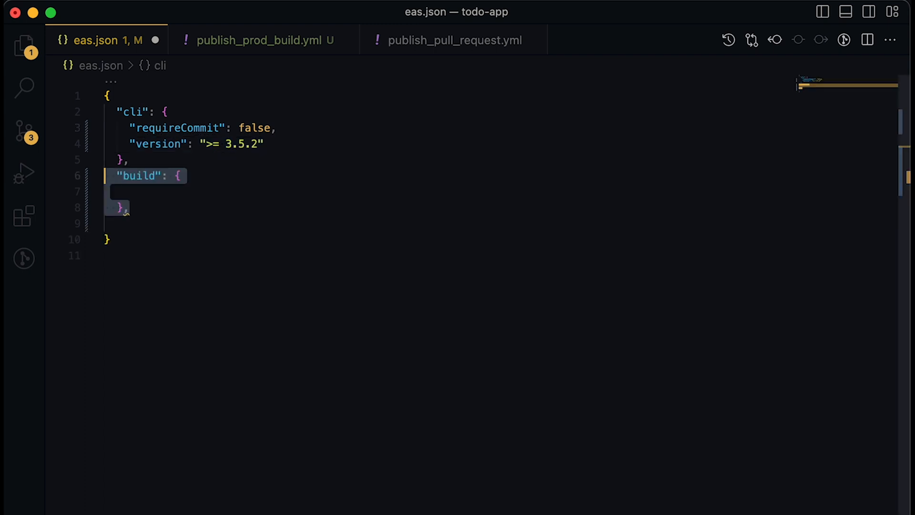
Add a production build profile with releaseChannel production and distribution store, plus production submit settings
text("production": {)
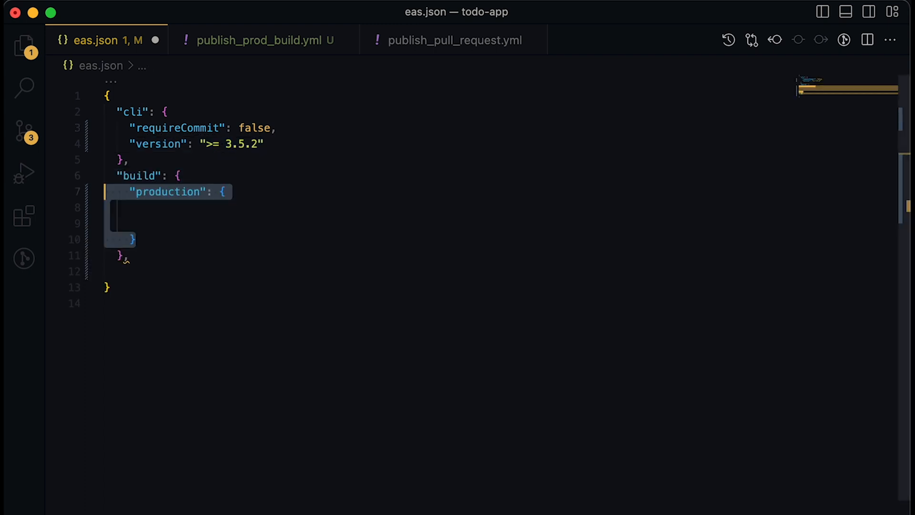
text("releaseChannel": "production",)
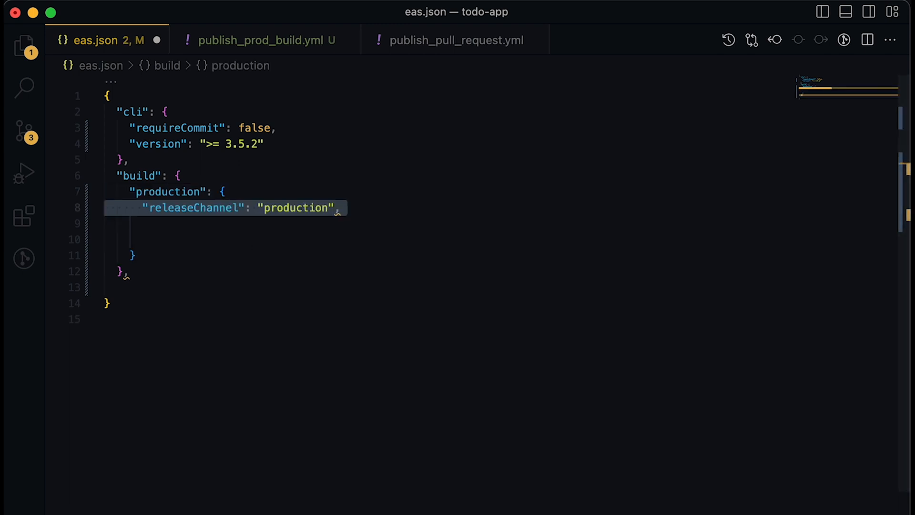
text("distribution": "store",)
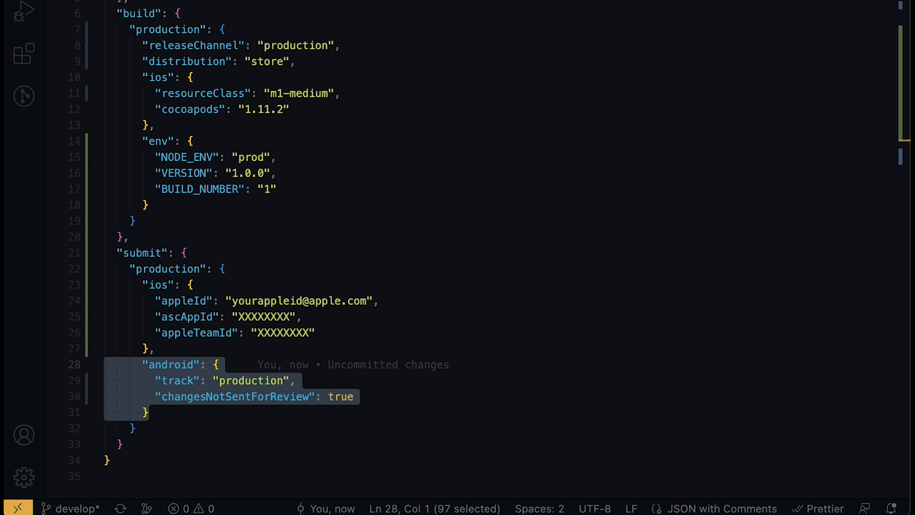
click(126, 444)
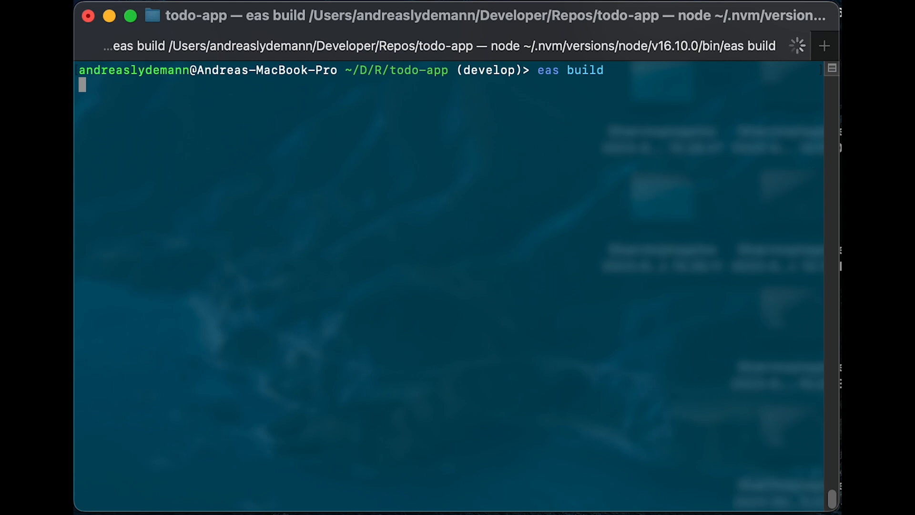
Run eas build for All platforms and accept the suggested Android application id
key(enter)
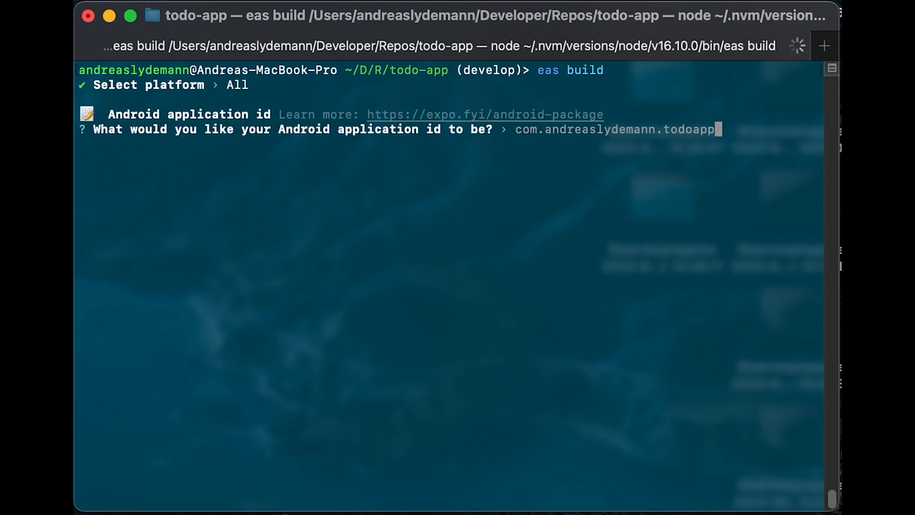
key(enter)
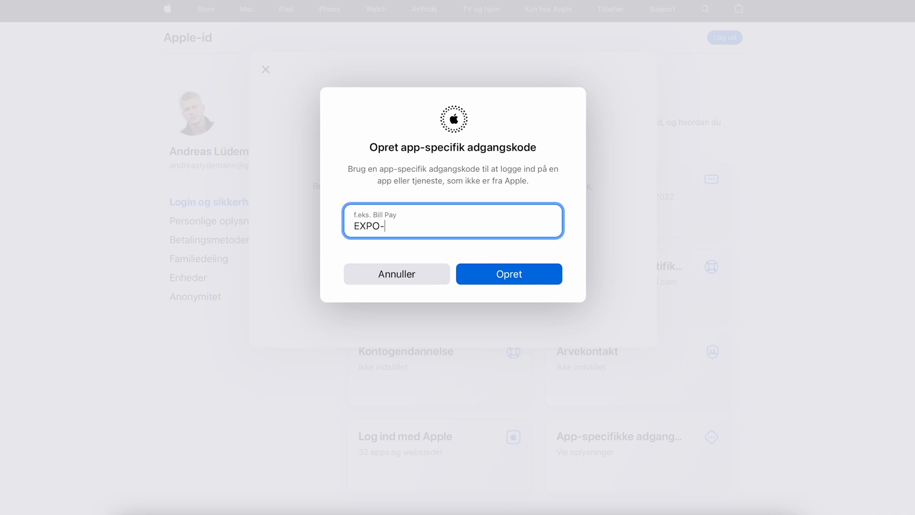
Create an app-specific password labelled EXPO-APPLE-APP-SPECIFIC-PASSWORD via Opret
text(APPLE)
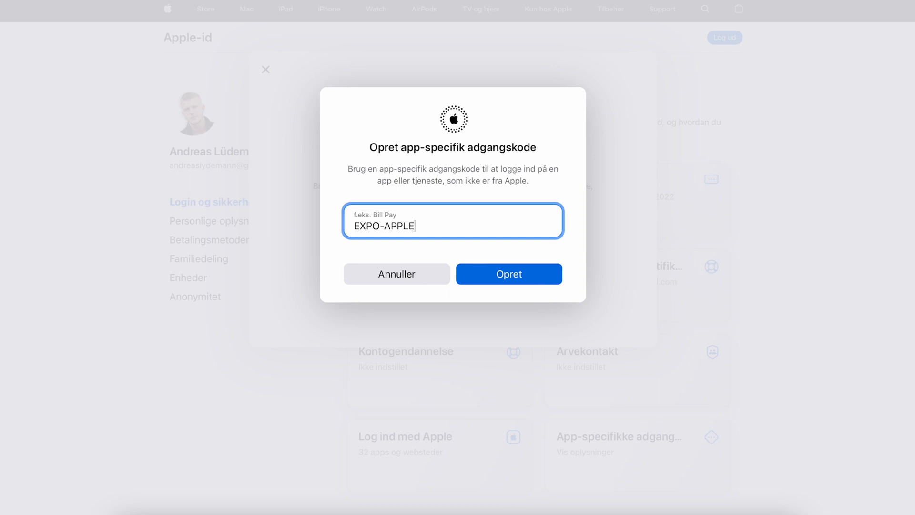
text(-APP-SP)
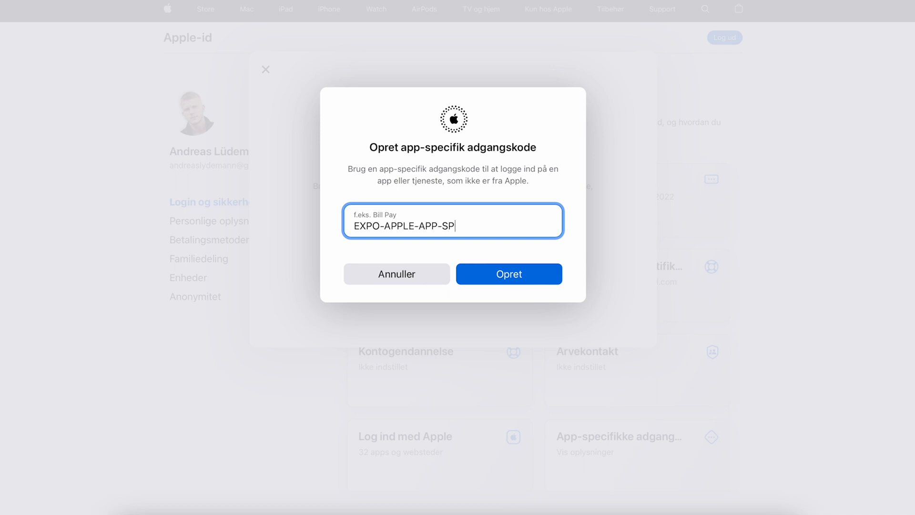
text(ECIFIC-P)
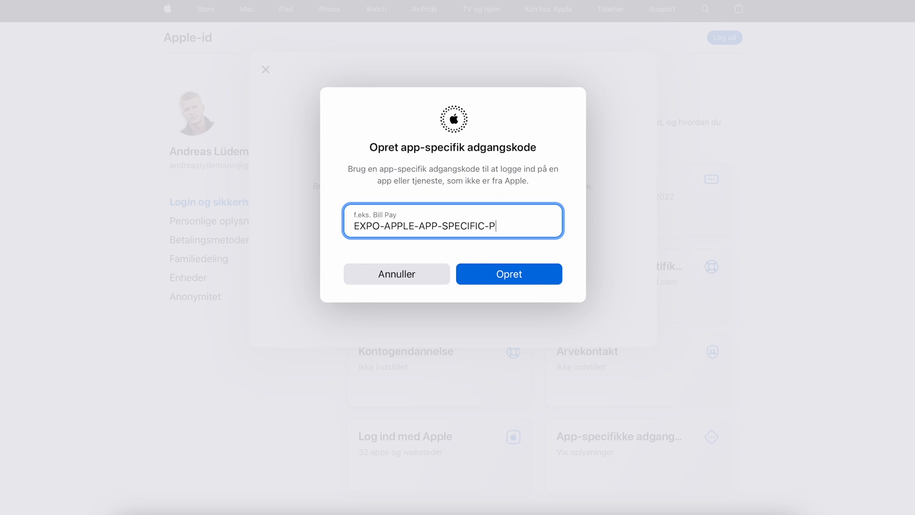
click(508, 274)
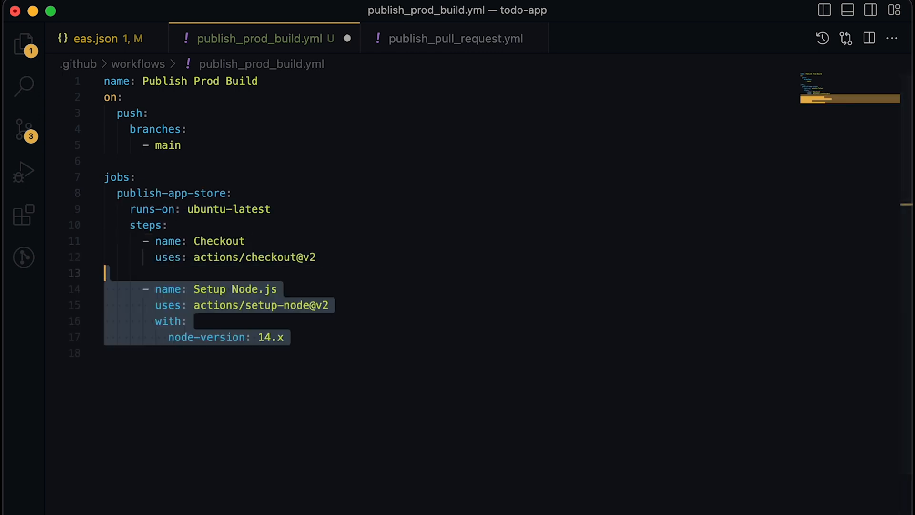
Add an EAS Build step running npx eas-cli build --platform all --profile production --non-interactive
scroll(down, 3)
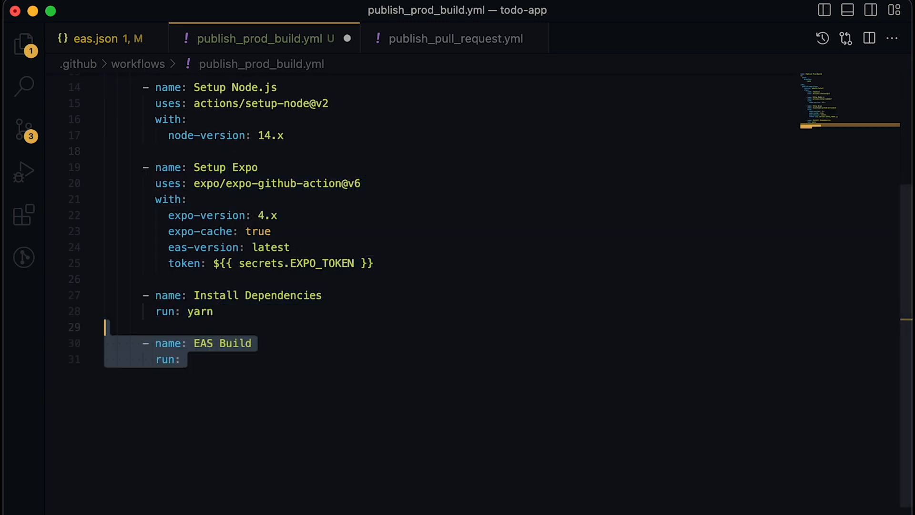
text(npx eas-cli build)
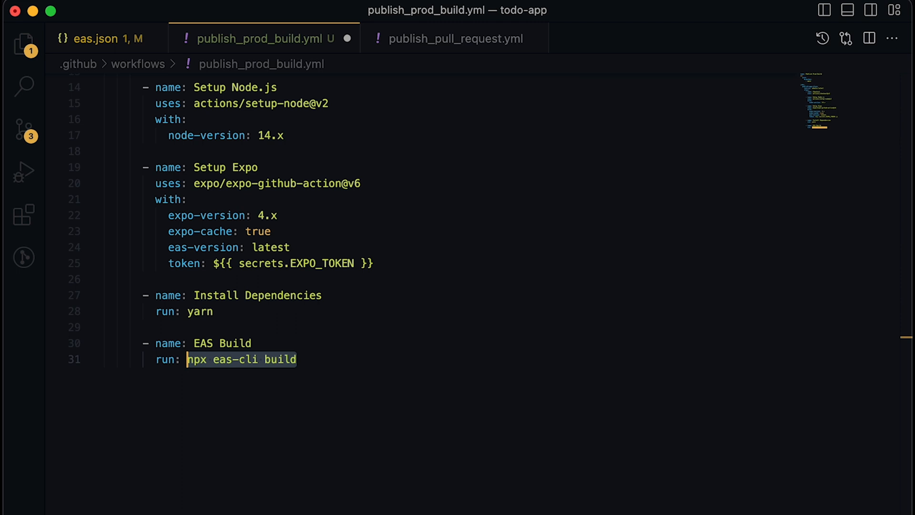
text(--platform all)
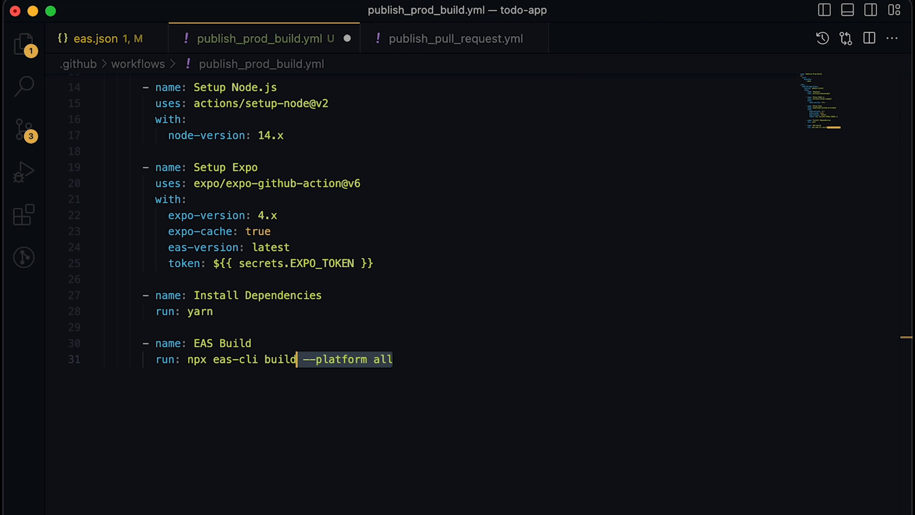
text(--profile production)
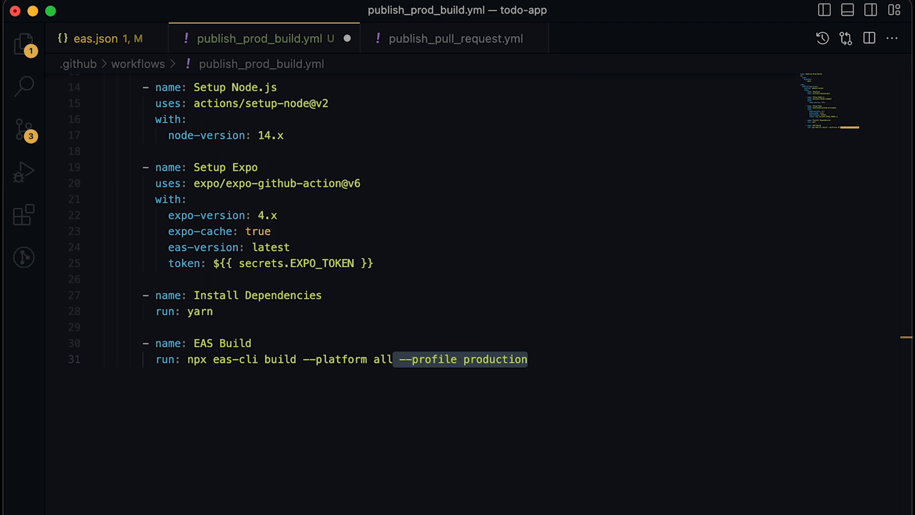
text(--non-interactive)
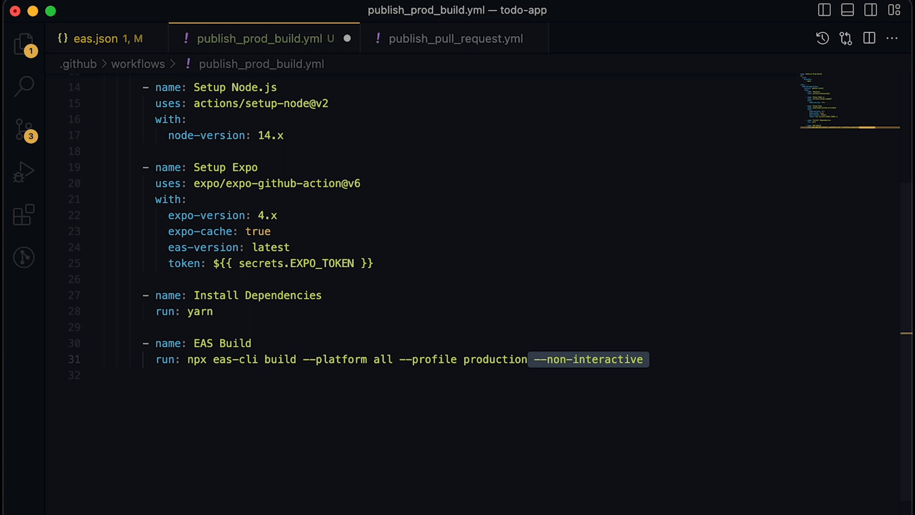
Add a Publish to App Store step with EXPO-APPLE-APP-SPECIFIC-PASSWORD env running npx eas-cli submit --platform ios --latest
click(527, 359)
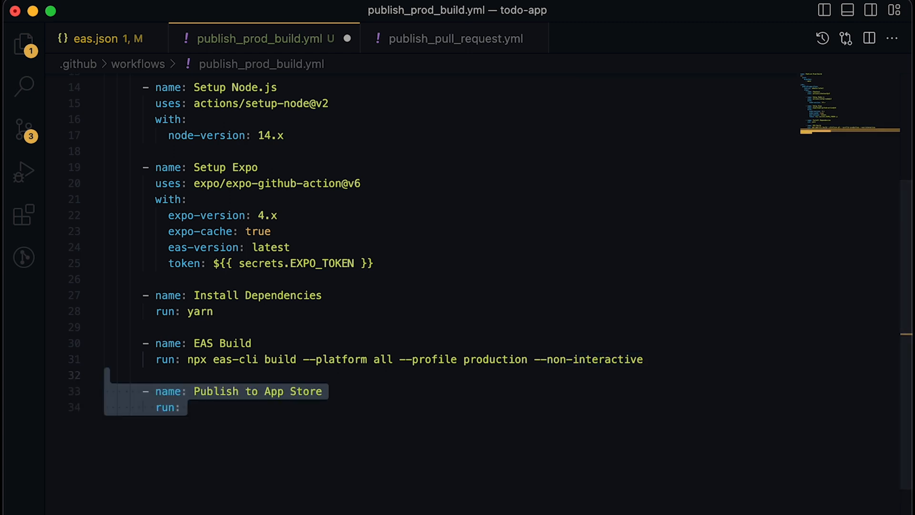
text(EXPO-APPLE-APP-SPECIFIC-PASSWORD=XXXX-XXXX-XXXX-XXXX)
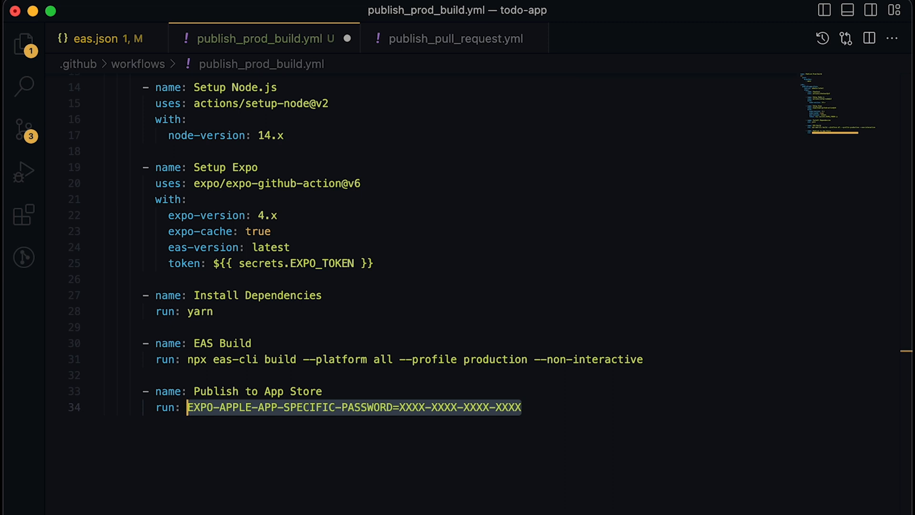
text(npx eas-cli submit)
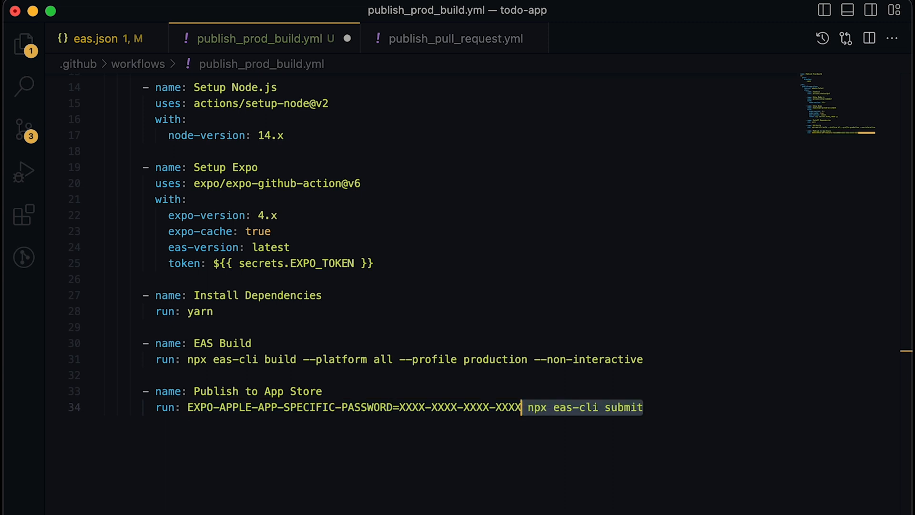
text(--platform ios)
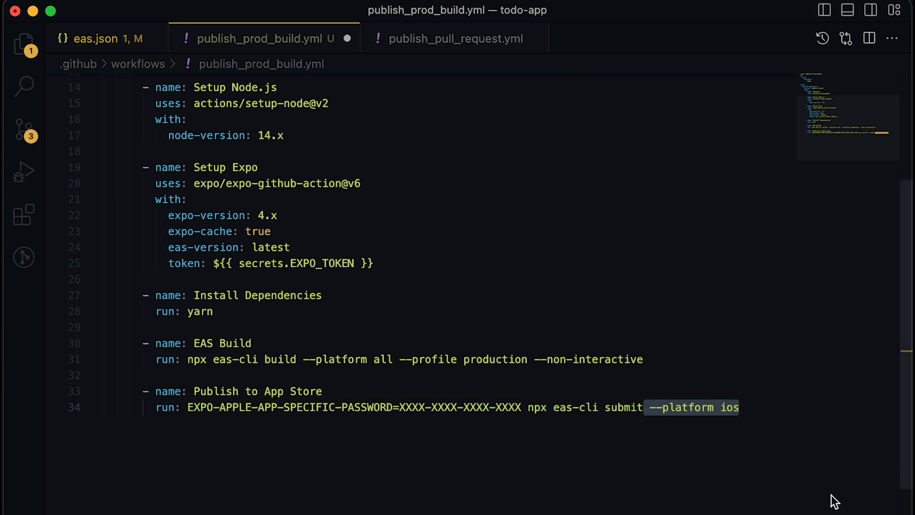
text(--latest)
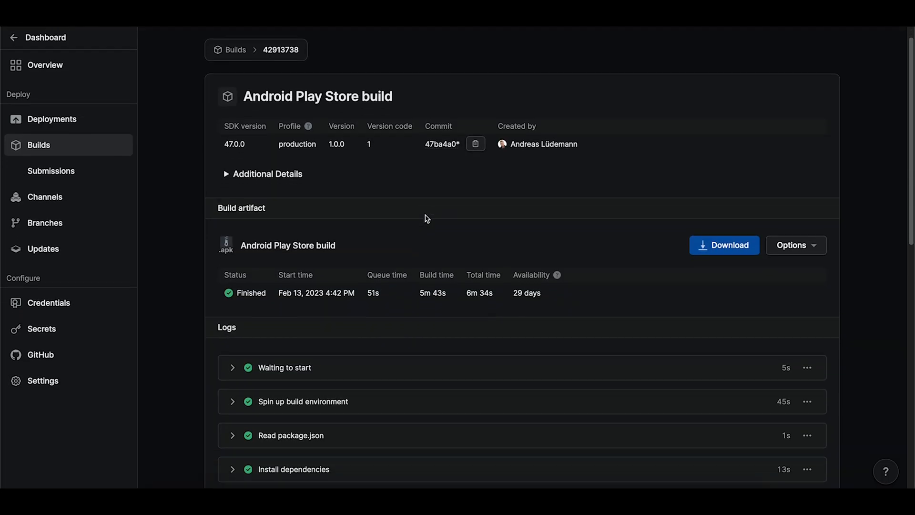
Scroll through the completed Android Play Store build log phases in Expo
scroll(down, 3)
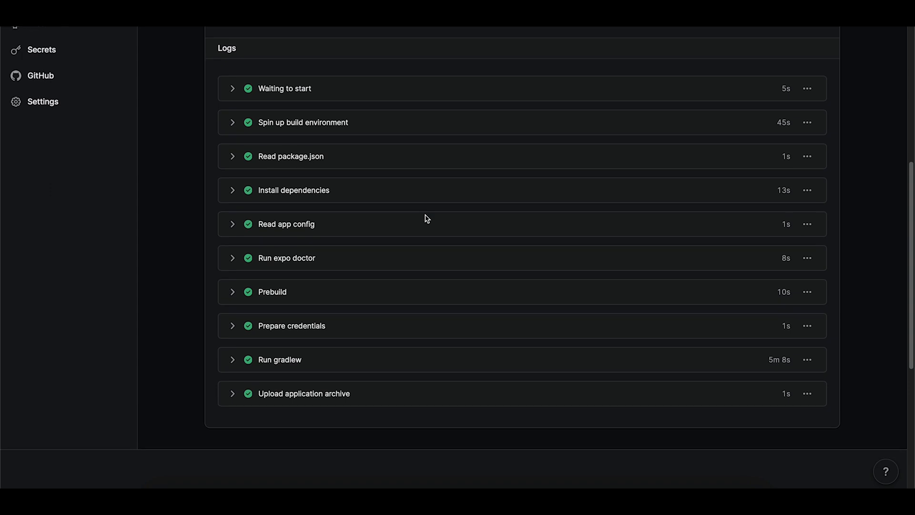